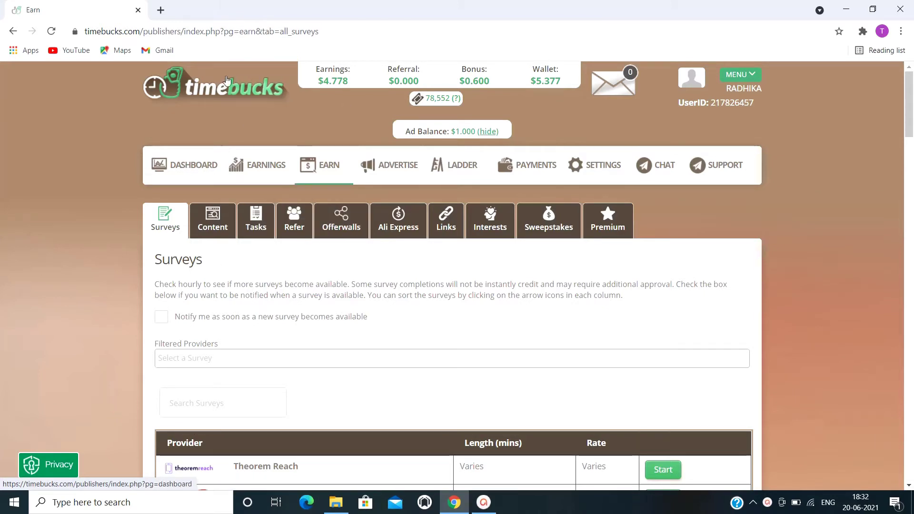
mouse_move(148, 83)
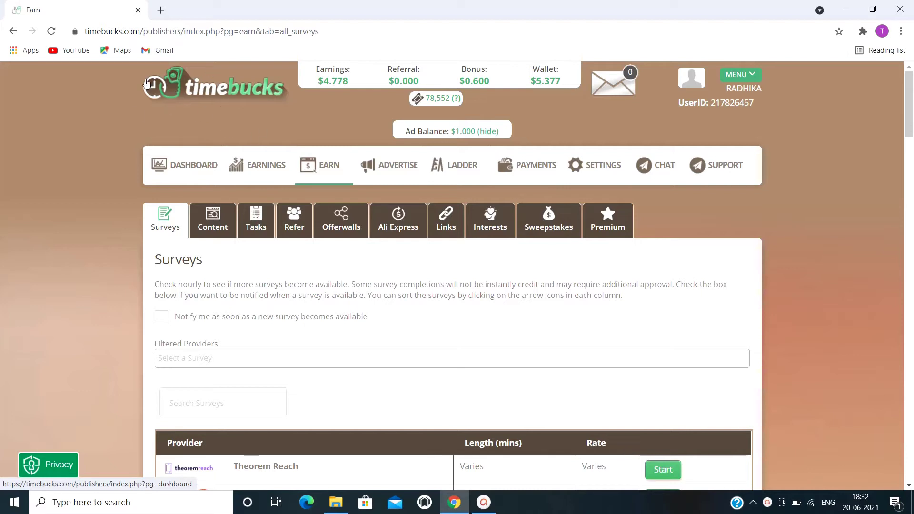
mouse_move(303, 101)
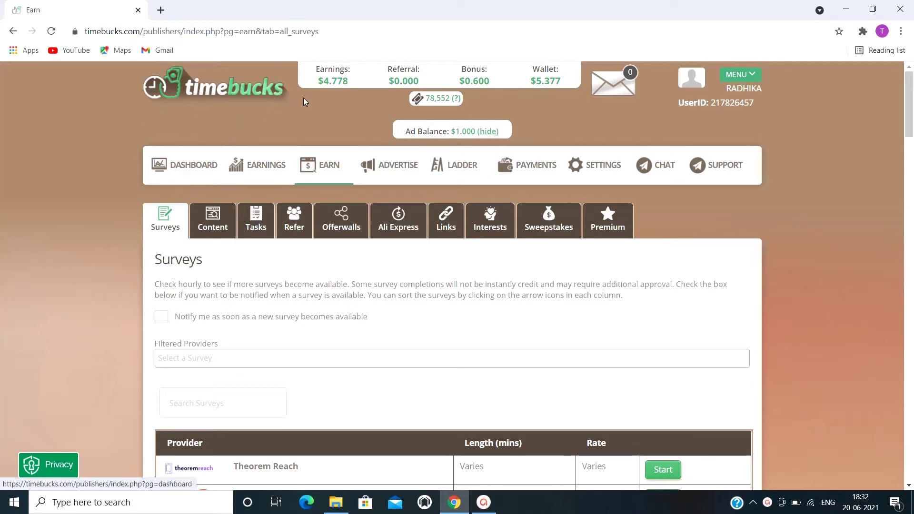
mouse_move(291, 401)
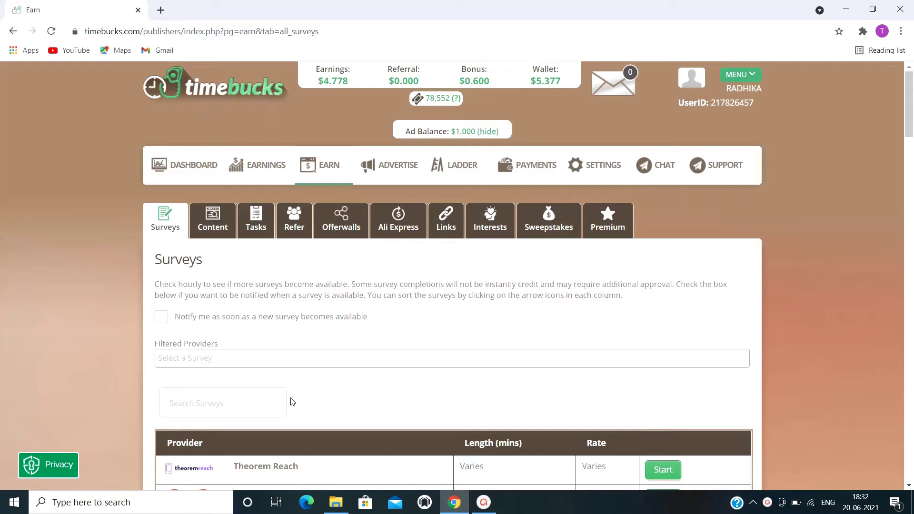
mouse_move(311, 411)
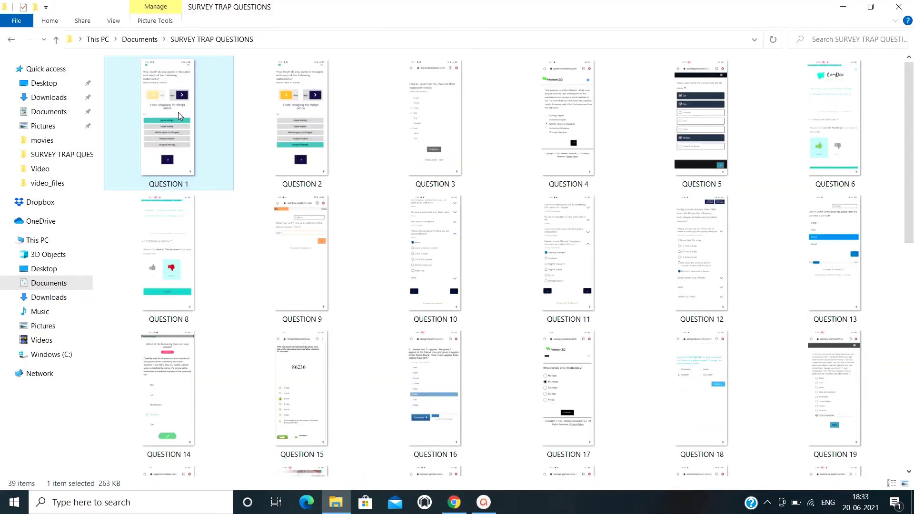
Open the QUESTION 1 screenshot, an agree/disagree online shopping item, in Photos.
double_click(168, 119)
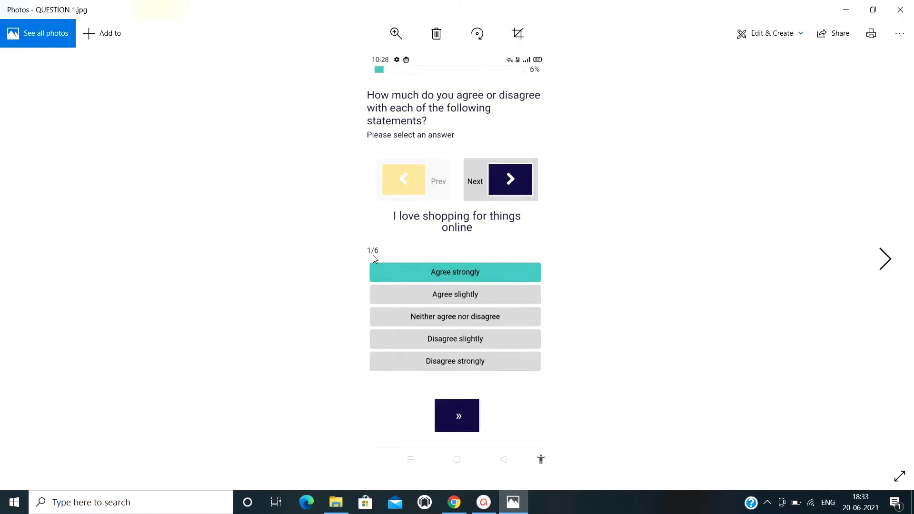
mouse_move(398, 218)
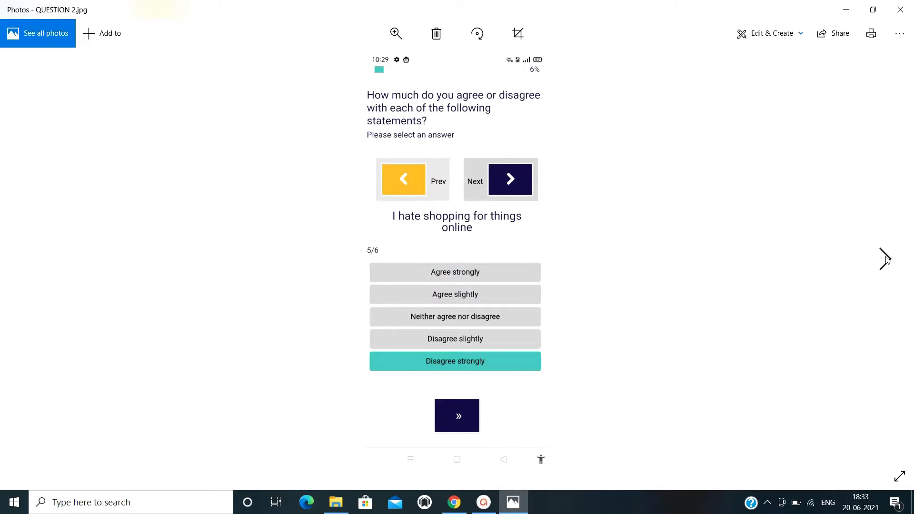
mouse_move(477, 271)
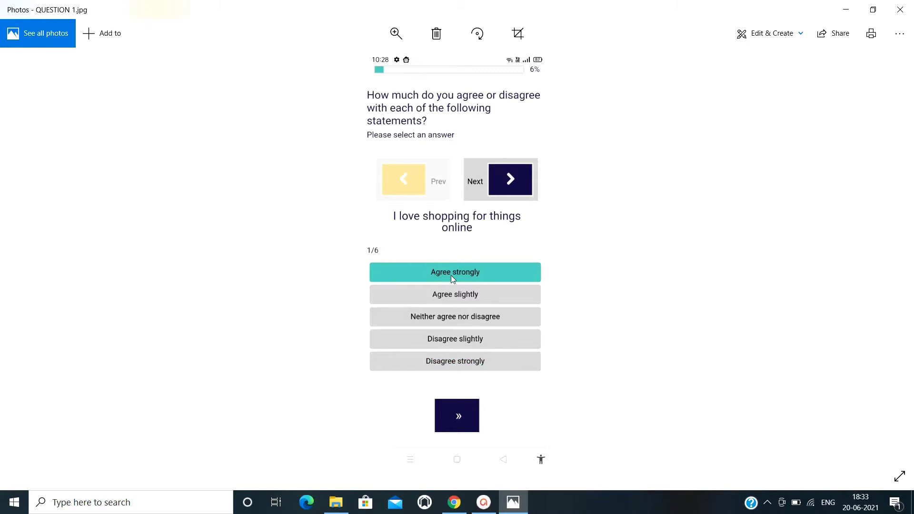
mouse_move(496, 278)
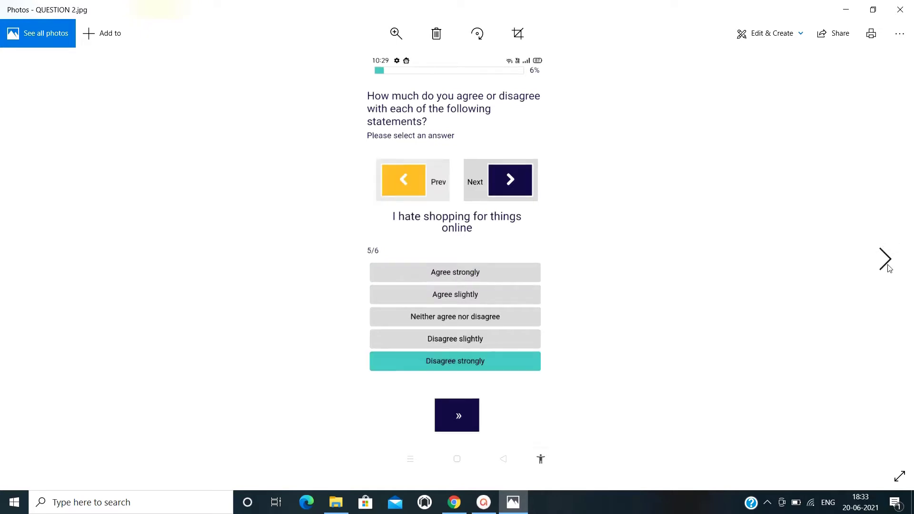
mouse_move(554, 337)
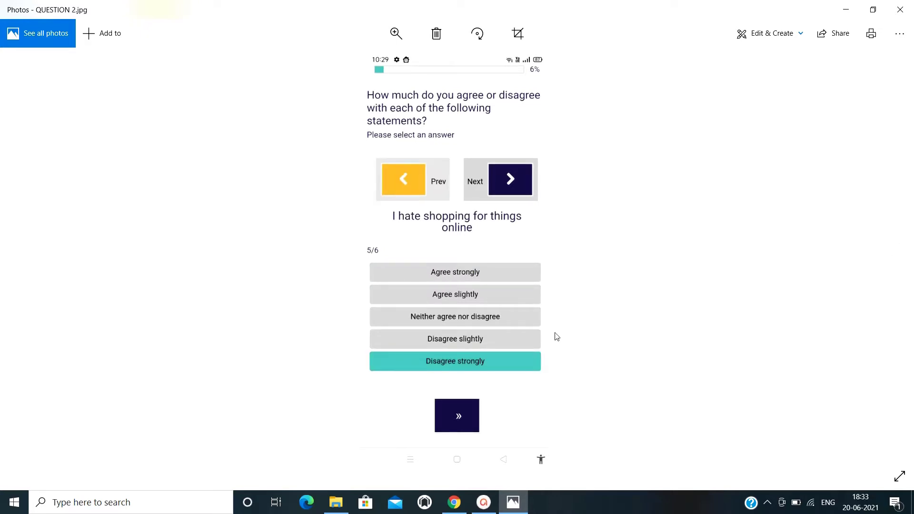
mouse_move(851, 294)
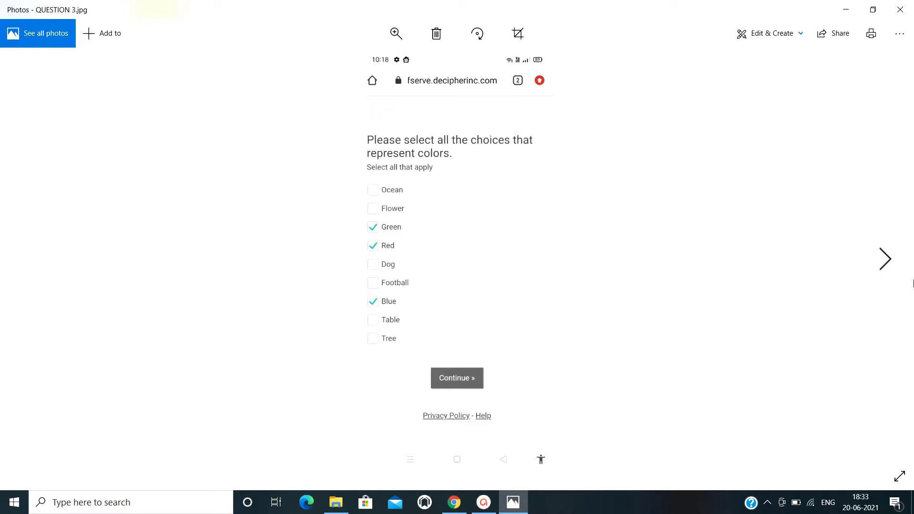
mouse_move(885, 259)
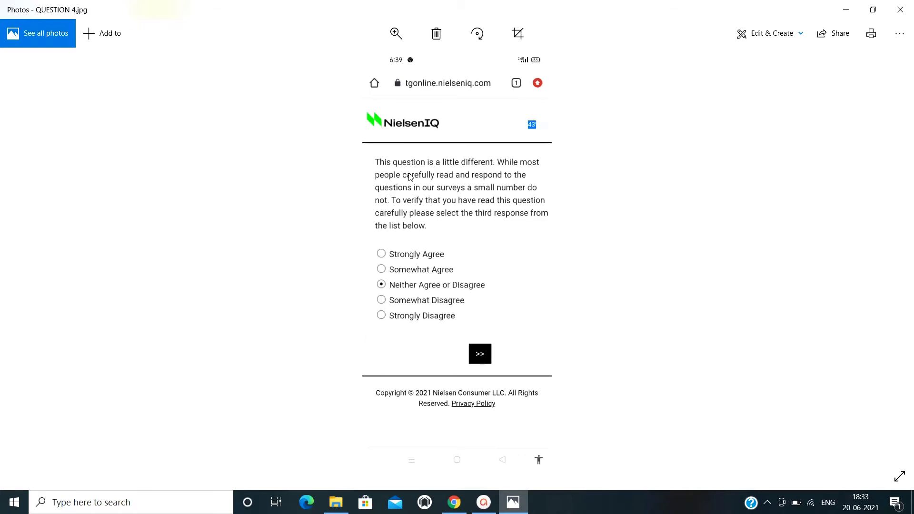
mouse_move(493, 168)
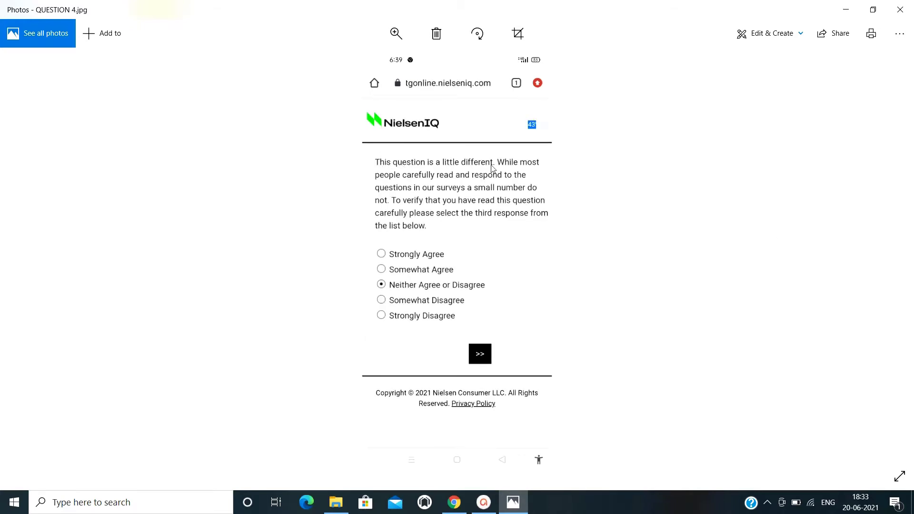
mouse_move(547, 204)
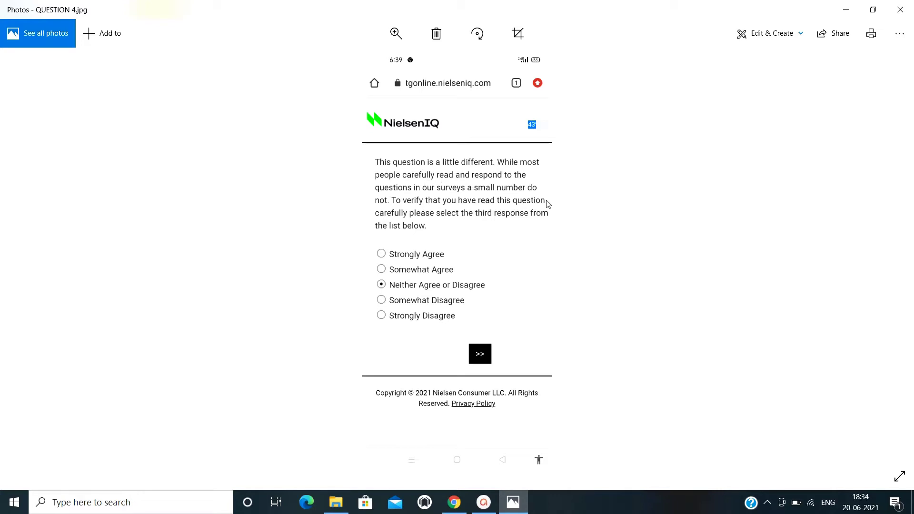
mouse_move(413, 200)
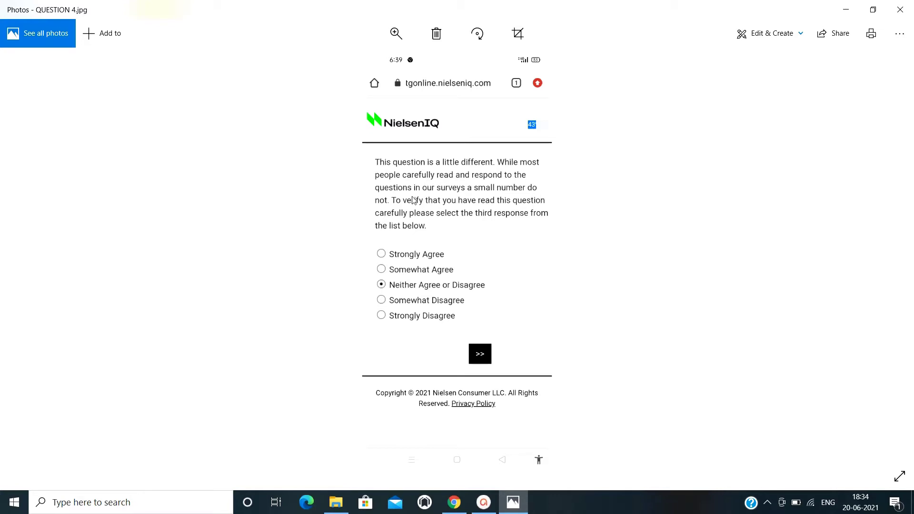
mouse_move(276, 194)
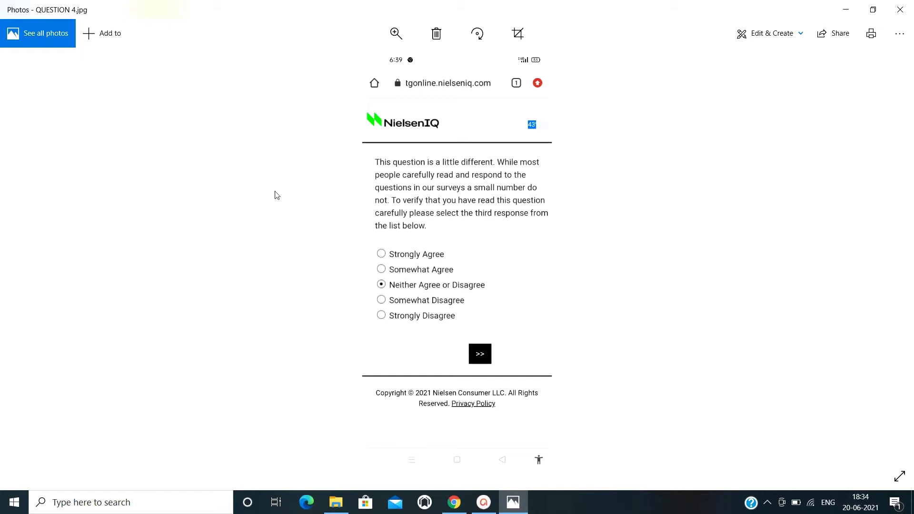
mouse_move(379, 291)
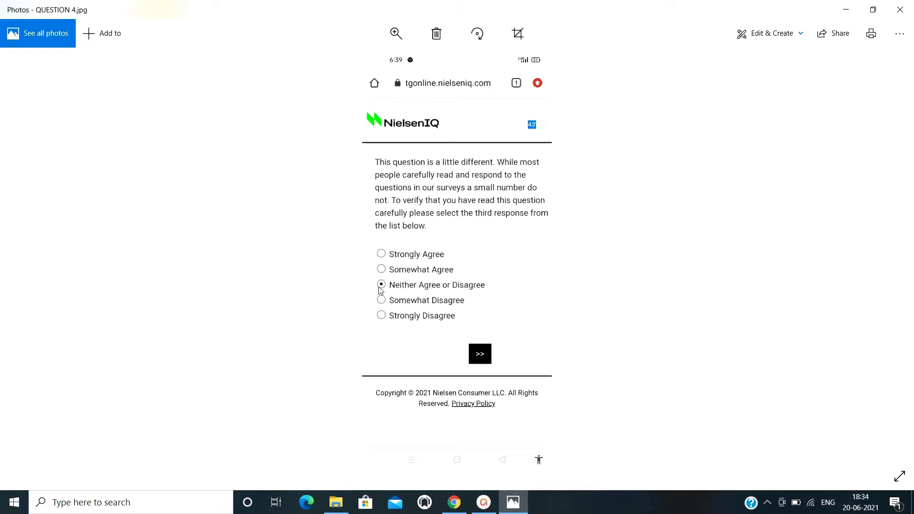
mouse_move(886, 259)
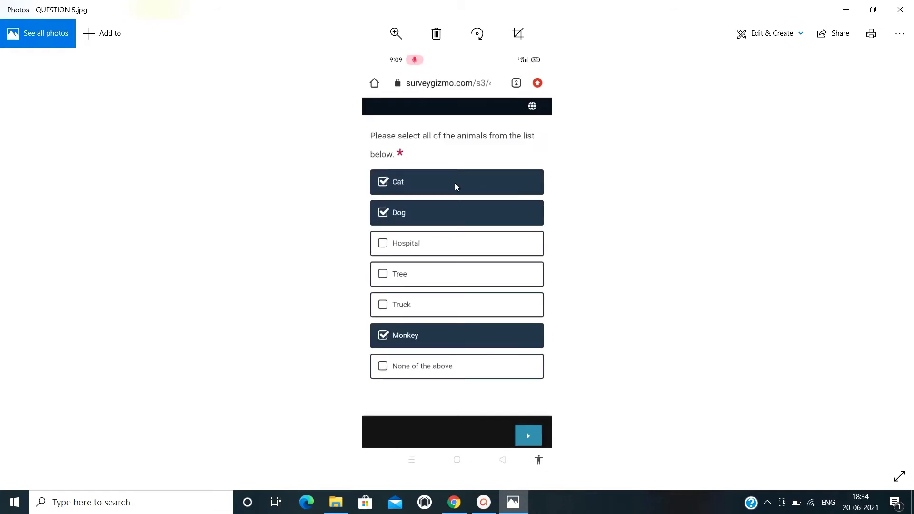
mouse_move(399, 150)
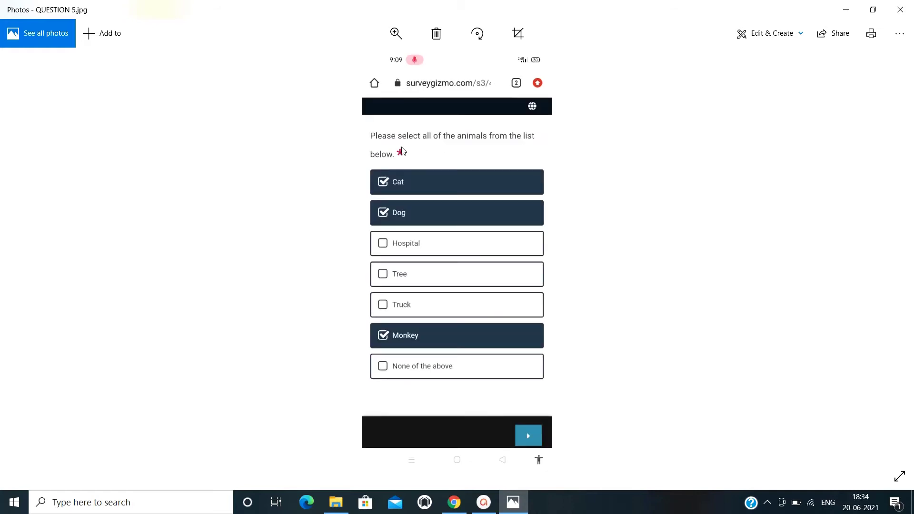
mouse_move(466, 182)
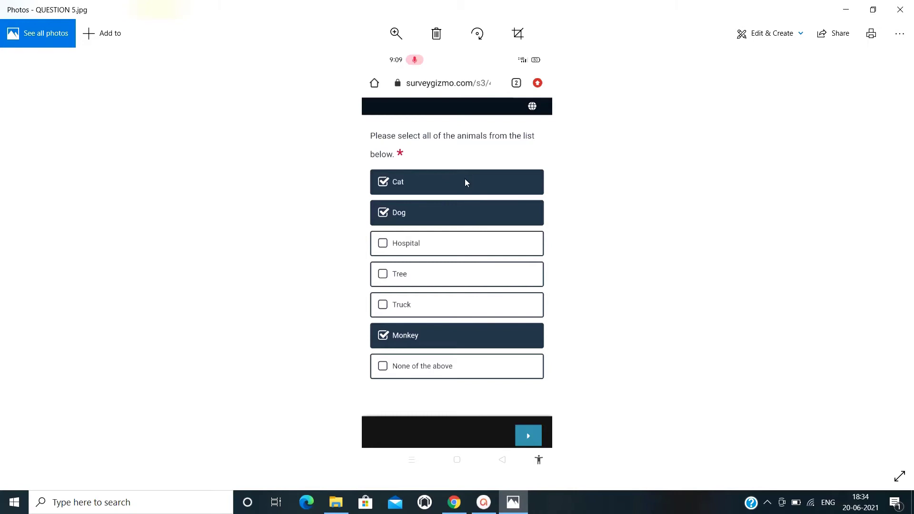
mouse_move(410, 275)
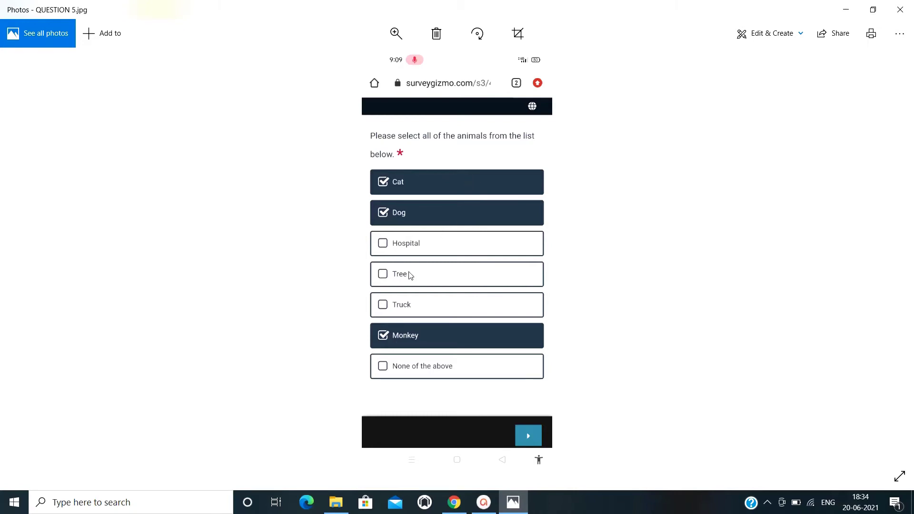
mouse_move(408, 275)
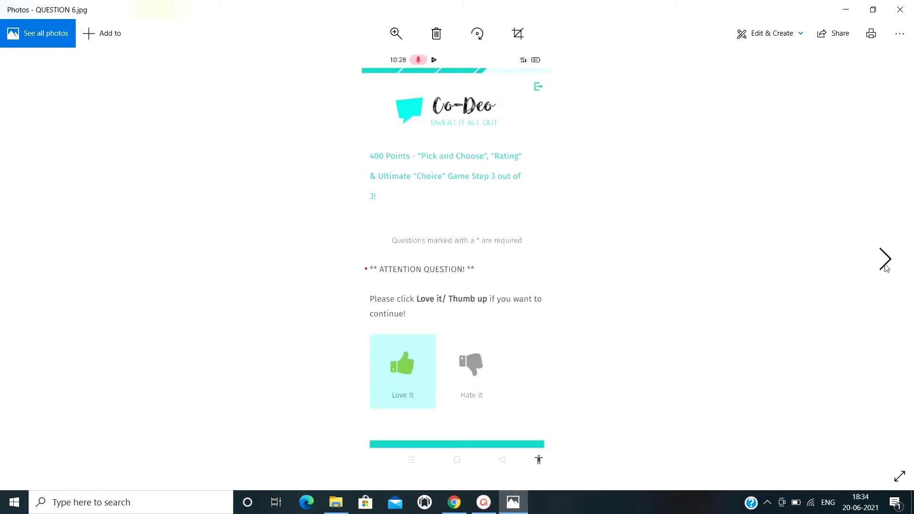
mouse_move(512, 180)
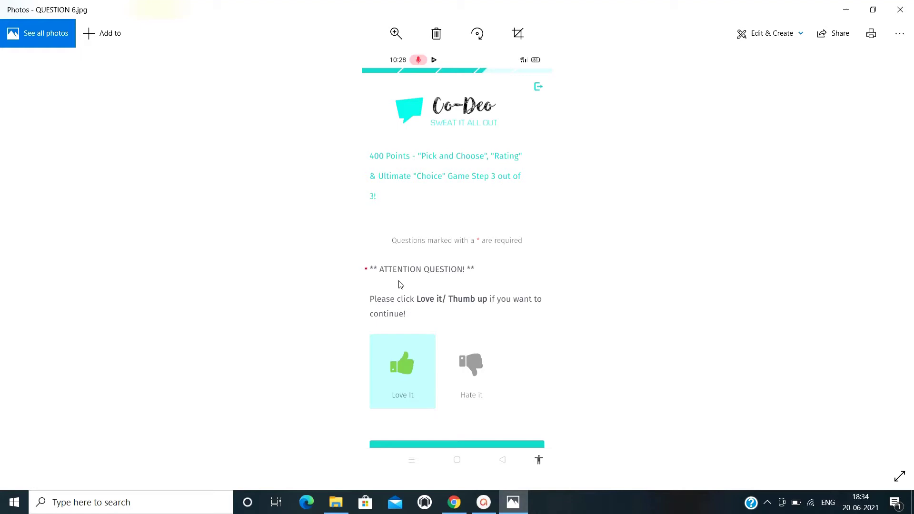
mouse_move(531, 312)
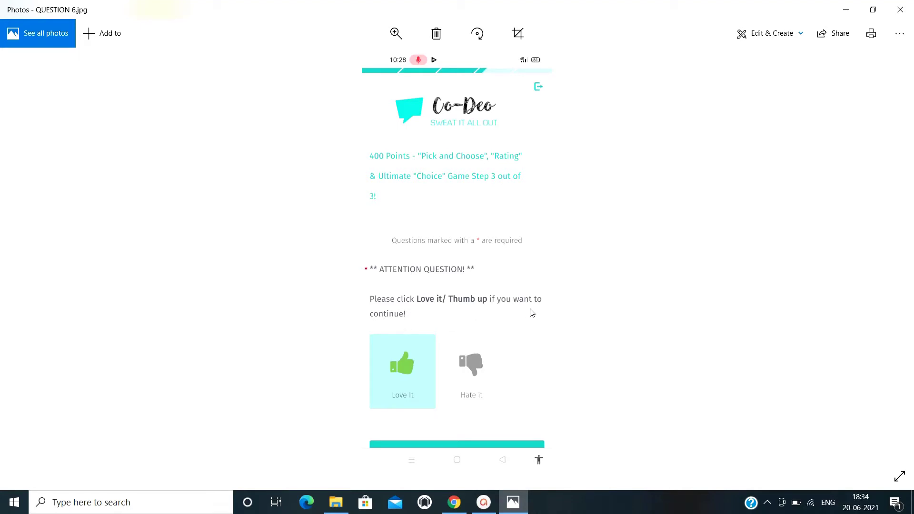
mouse_move(343, 317)
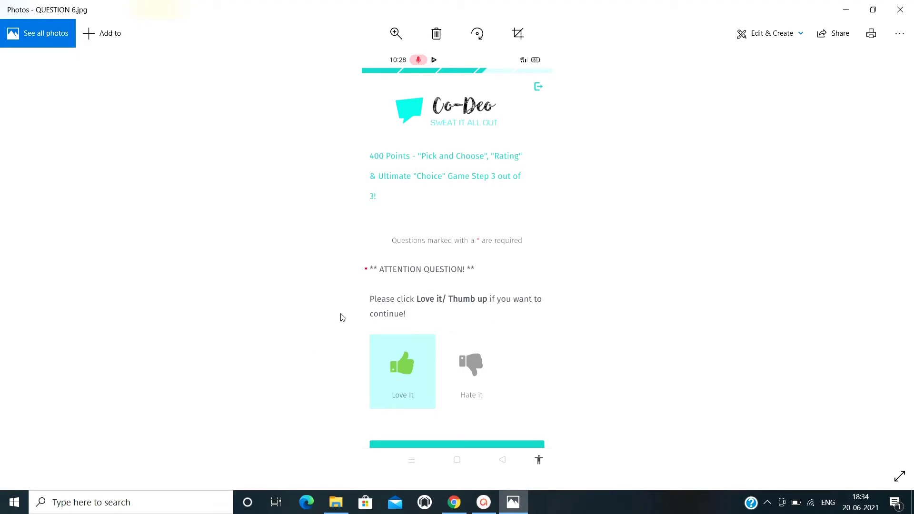
mouse_move(886, 260)
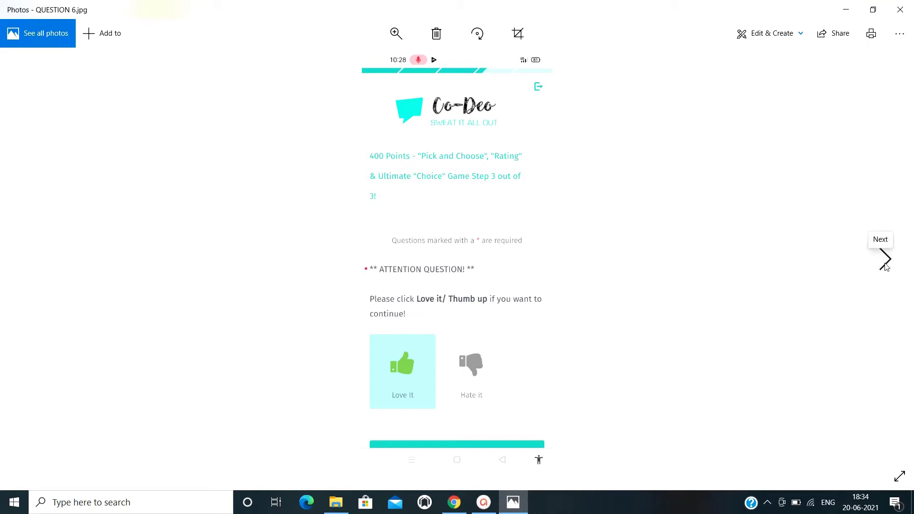
Step forward past QUESTION 5 and 6 to the year attention check answered 2021.
click(885, 259)
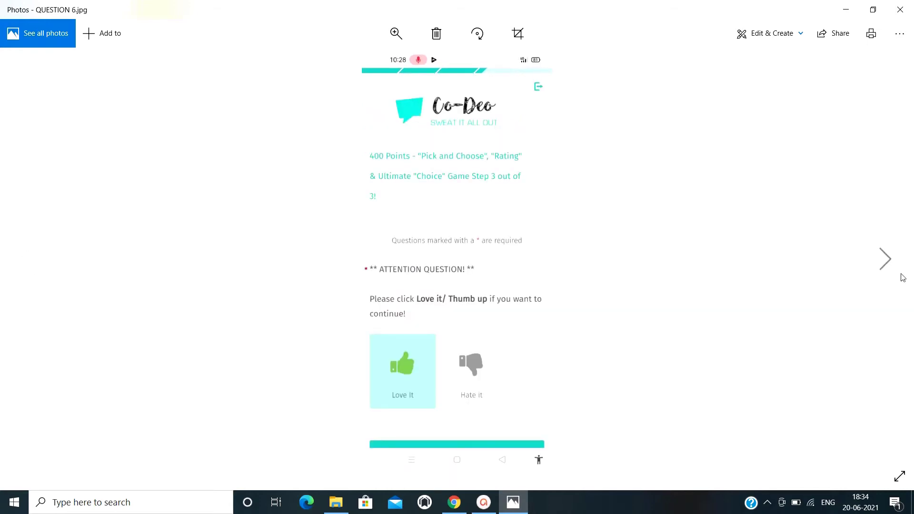
mouse_move(884, 259)
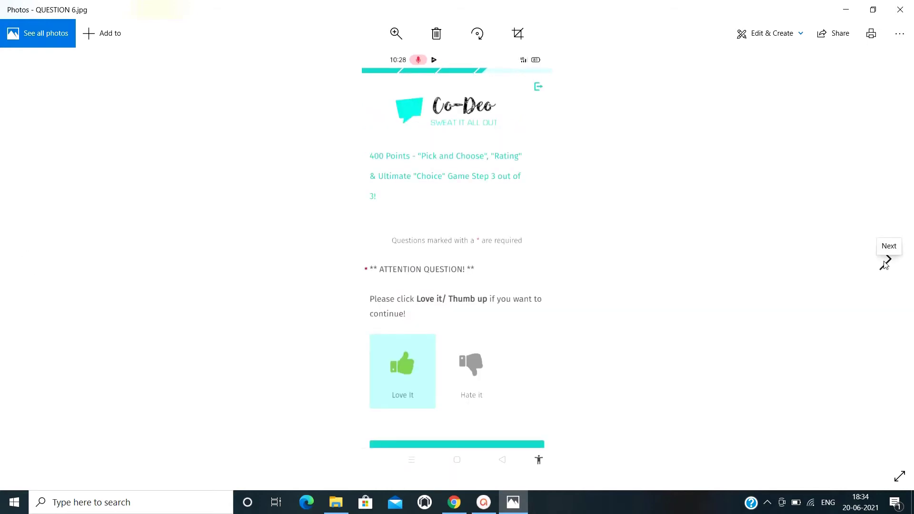
click(886, 259)
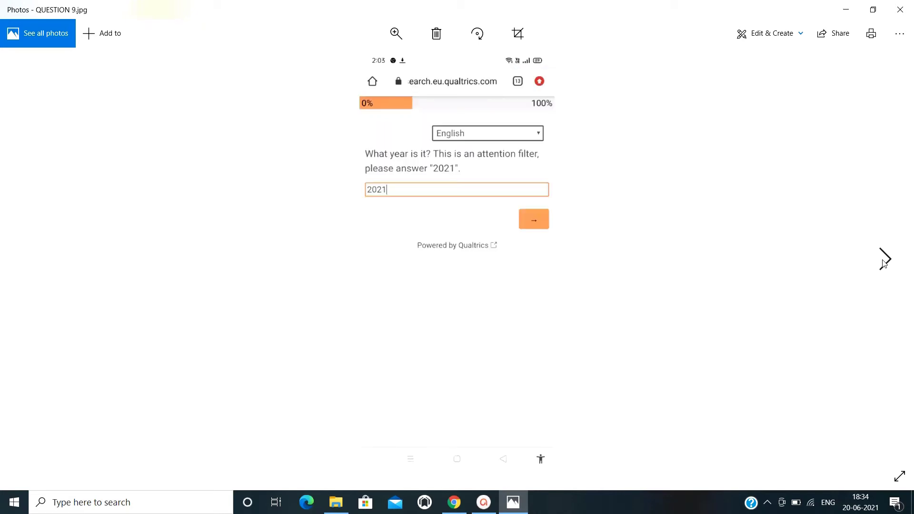
mouse_move(576, 167)
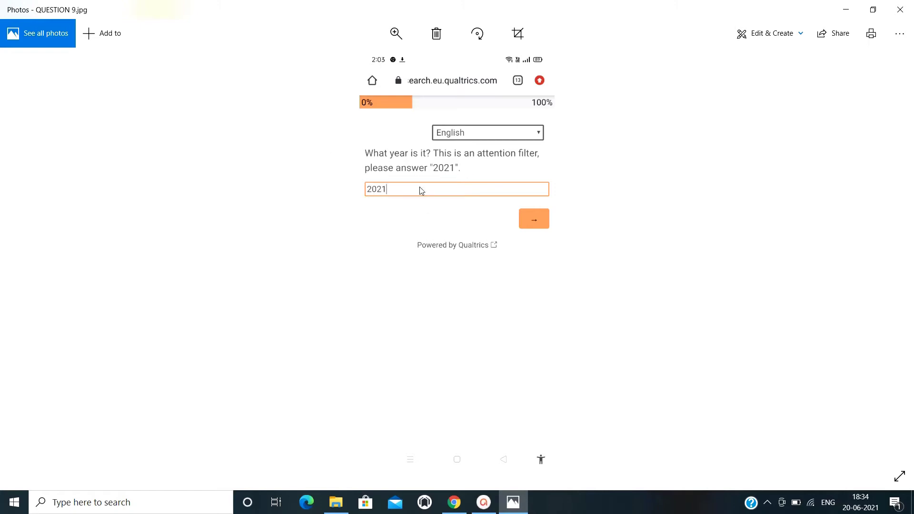
mouse_move(886, 259)
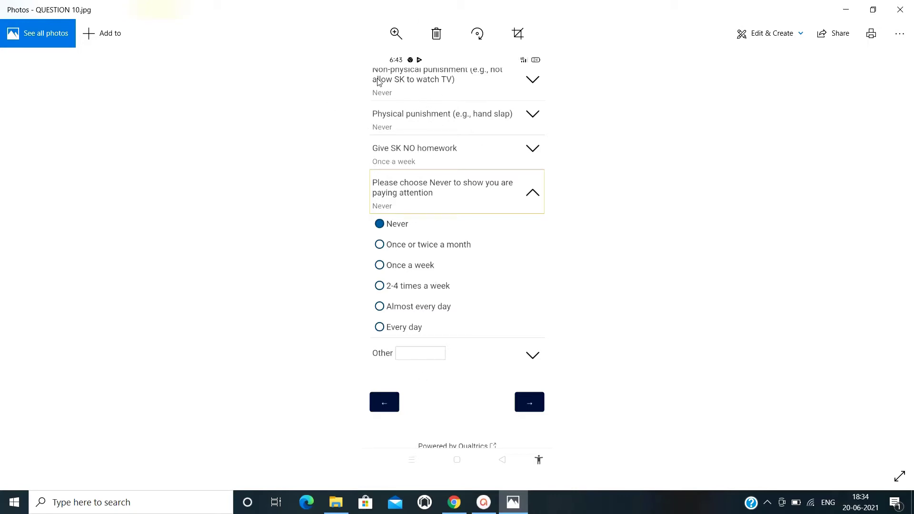
mouse_move(457, 141)
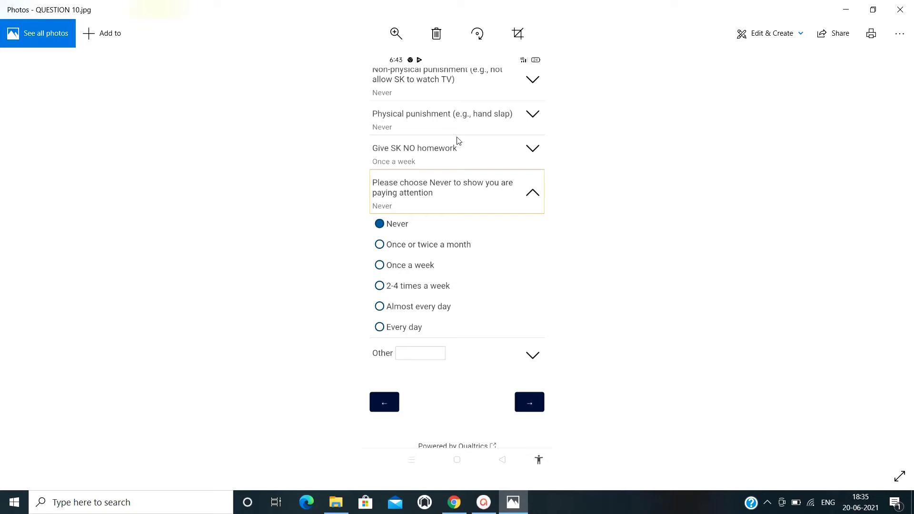
mouse_move(407, 256)
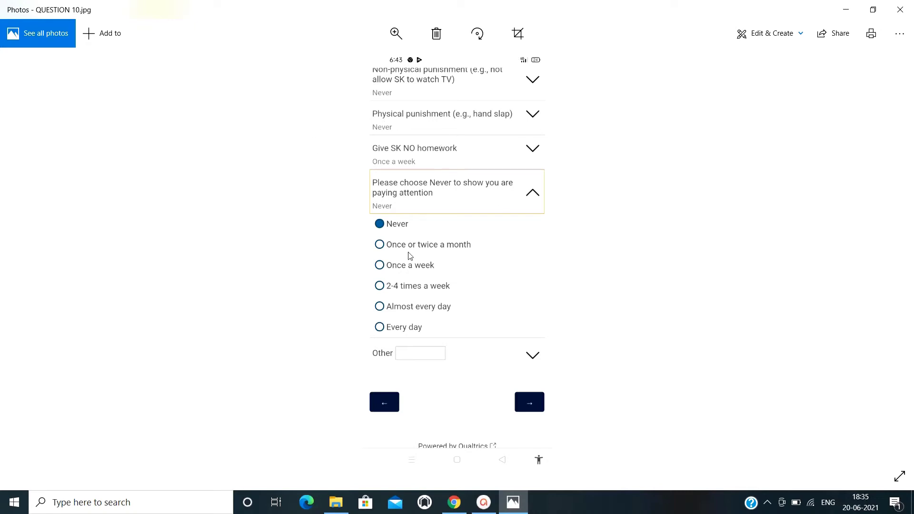
mouse_move(390, 216)
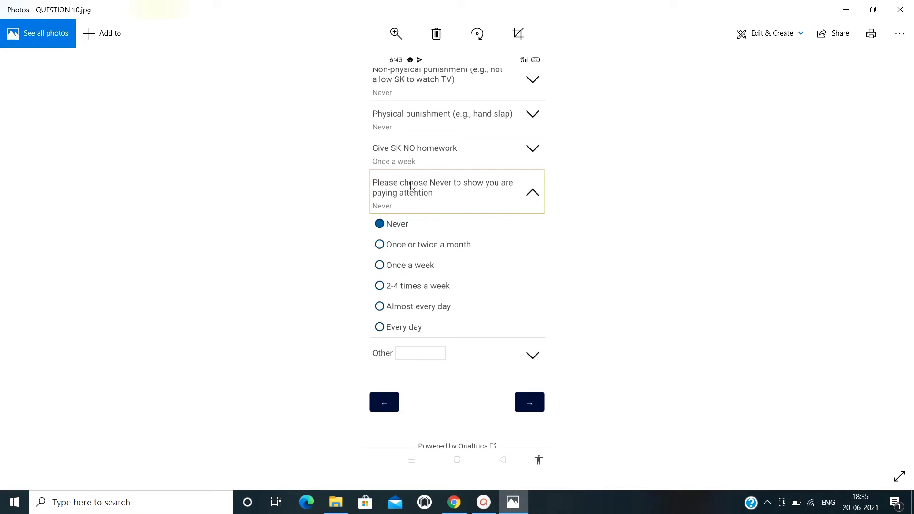
mouse_move(385, 166)
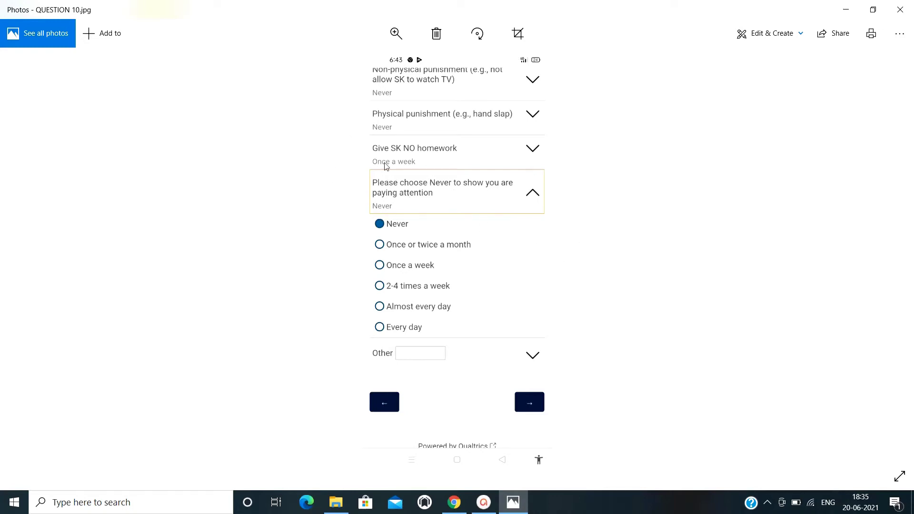
mouse_move(389, 187)
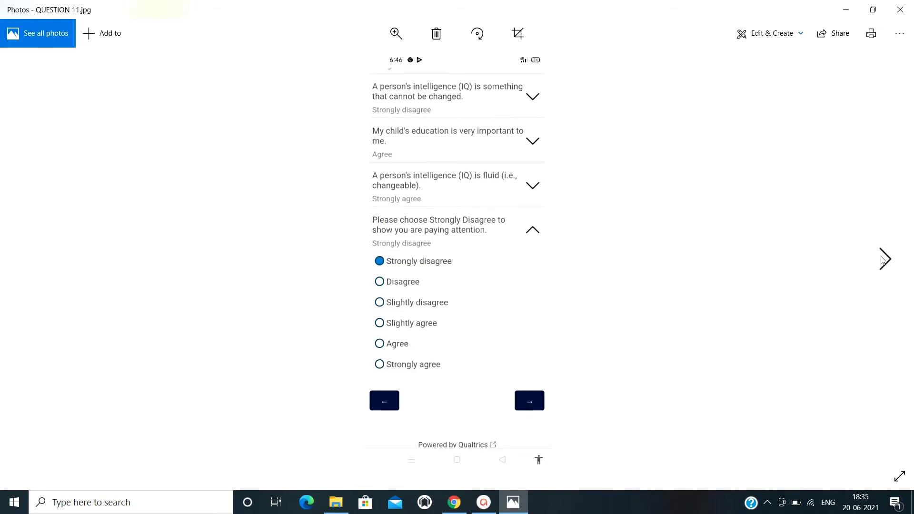
mouse_move(416, 180)
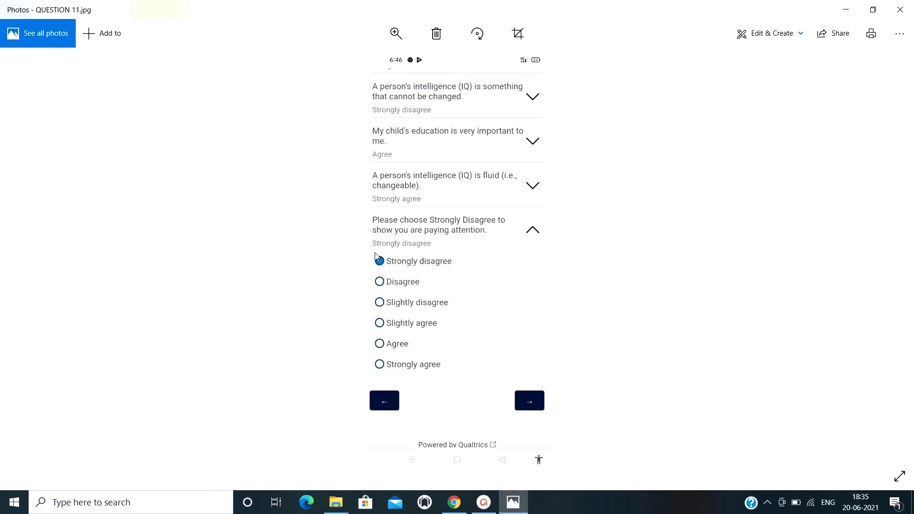
Advance to QUESTION 11, the attention item answered Strongly disagree.
click(379, 261)
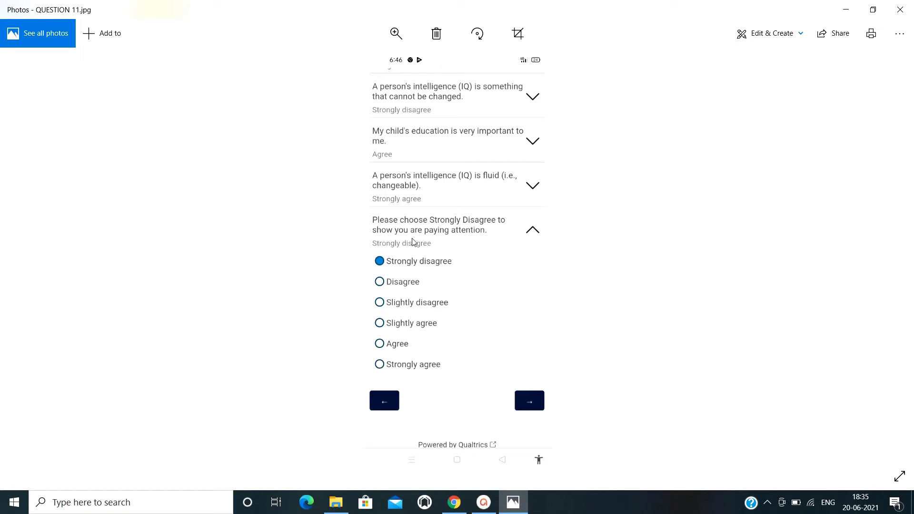
mouse_move(504, 233)
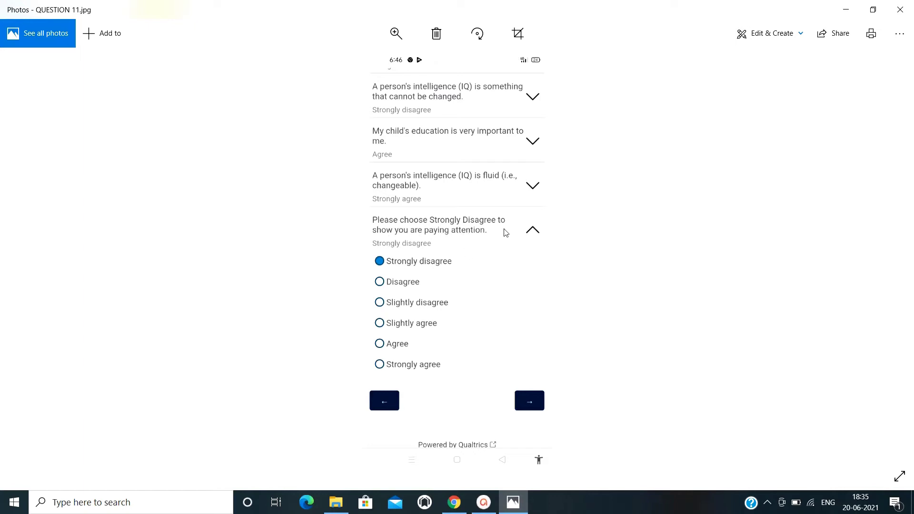
mouse_move(858, 333)
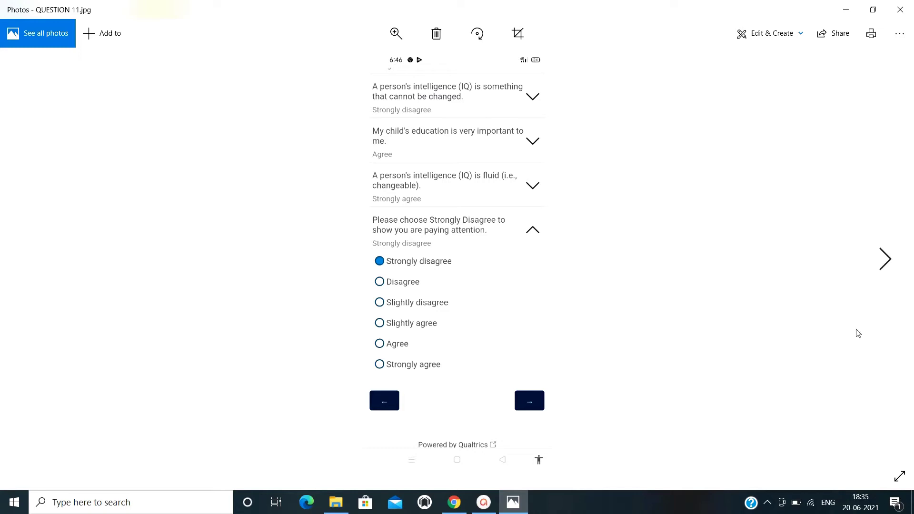
Step through QUESTION 12 to QUESTION 13, the not-food check answered Cloud.
click(884, 259)
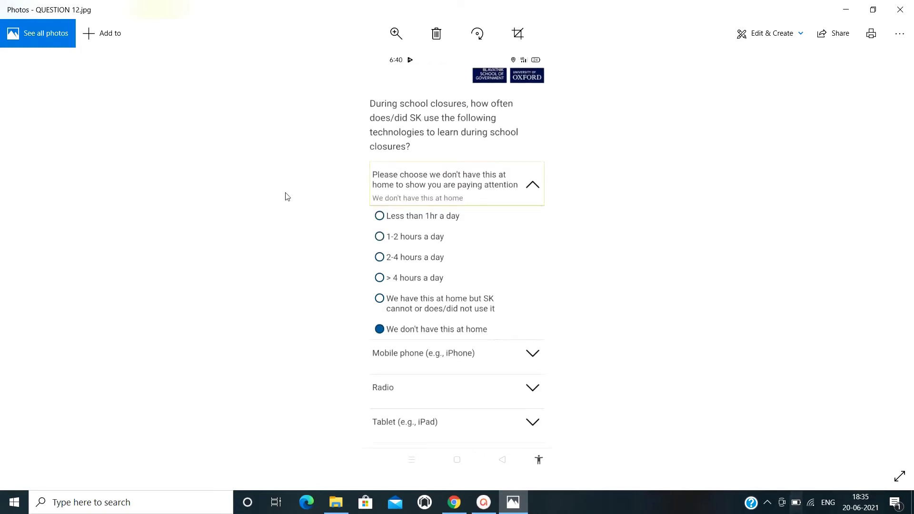
mouse_move(428, 351)
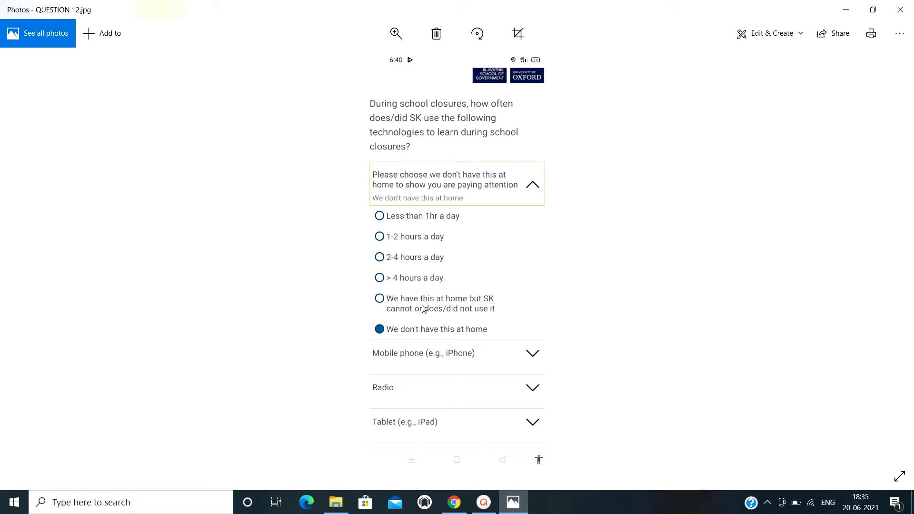
mouse_move(486, 185)
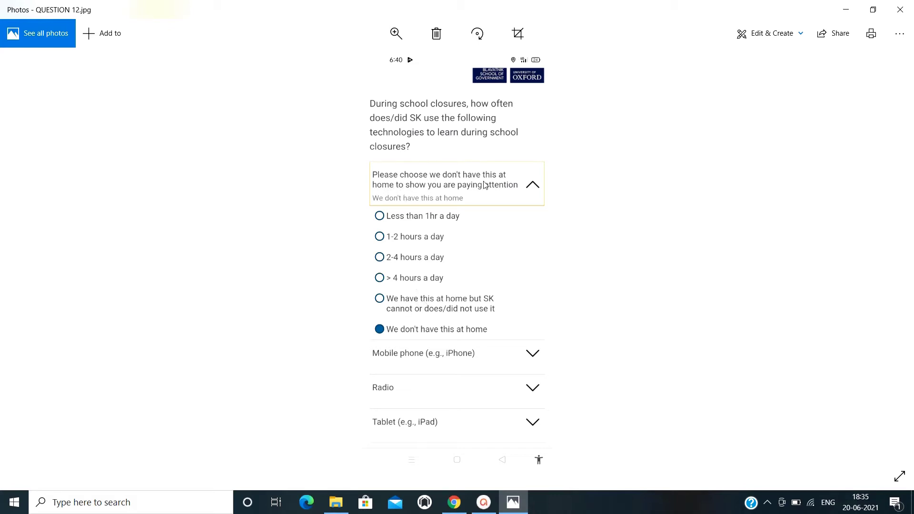
mouse_move(545, 201)
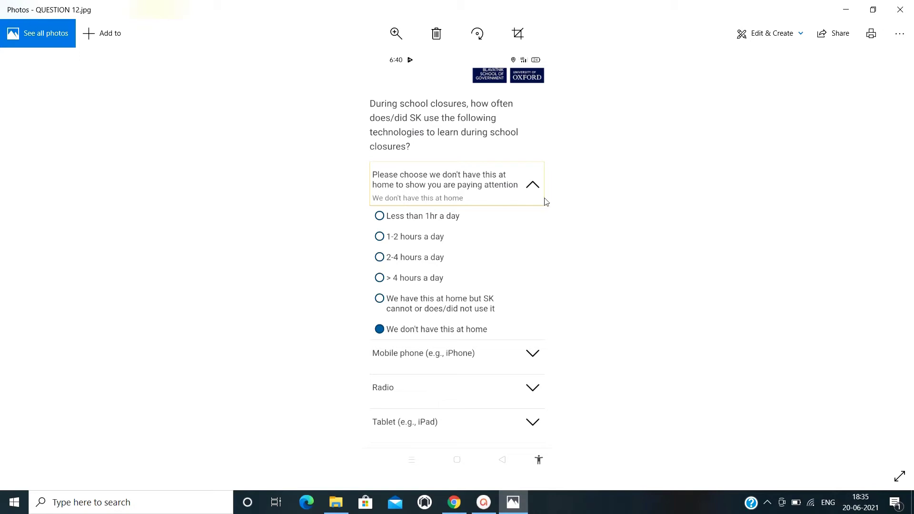
mouse_move(384, 129)
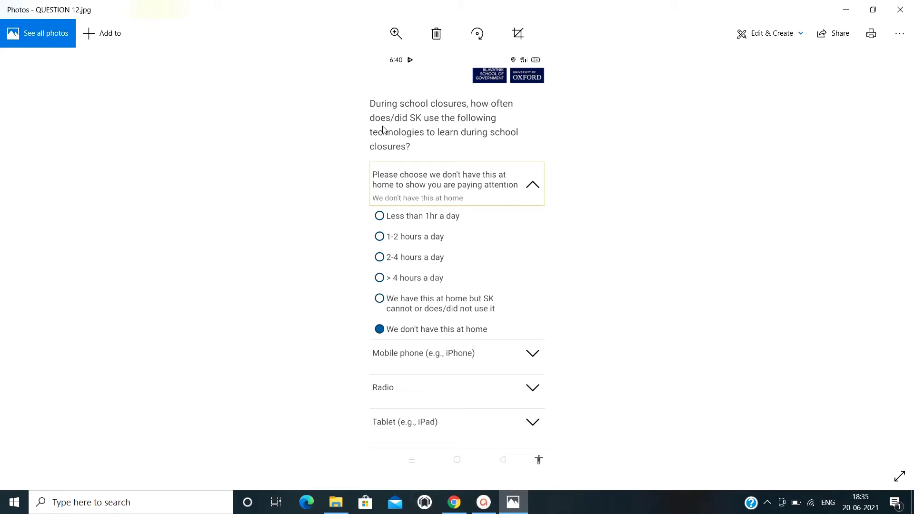
mouse_move(525, 117)
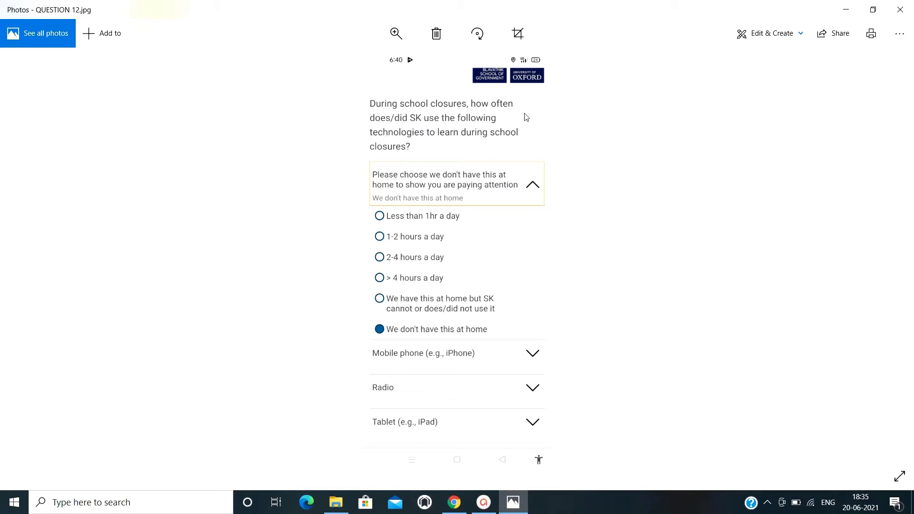
mouse_move(688, 348)
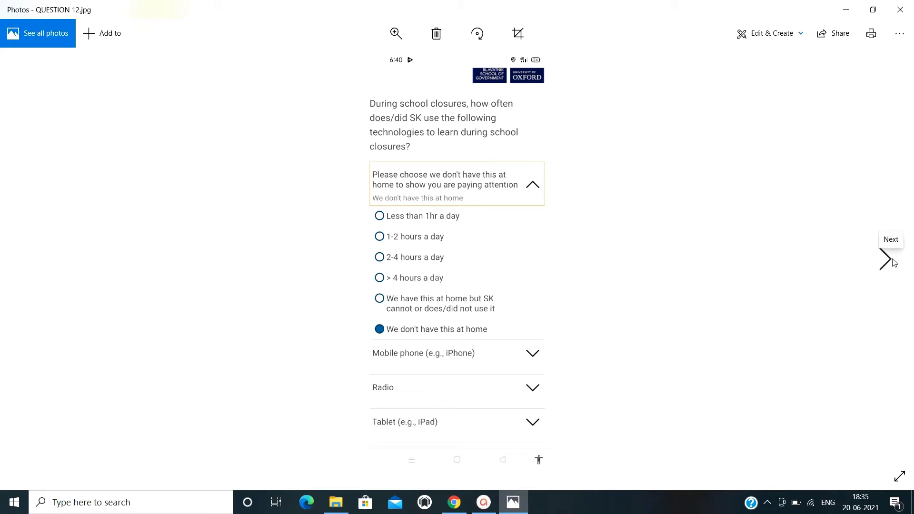
mouse_move(885, 262)
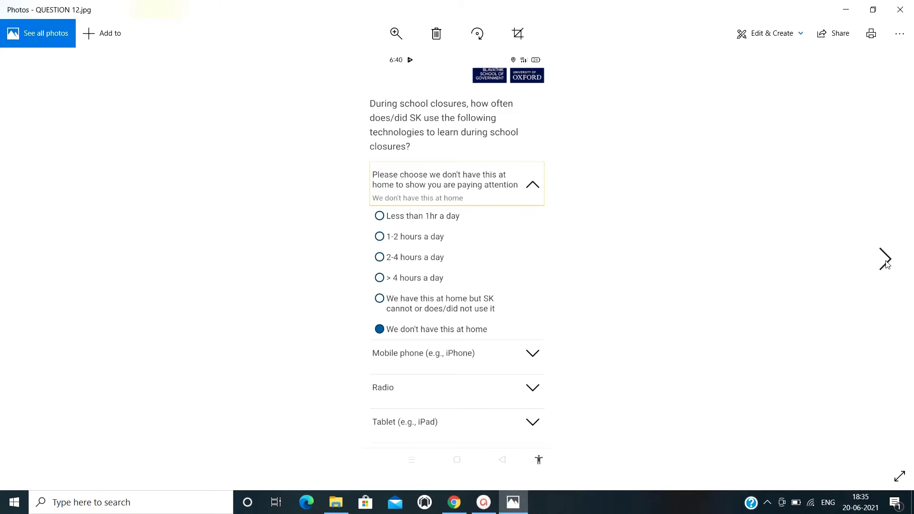
click(885, 259)
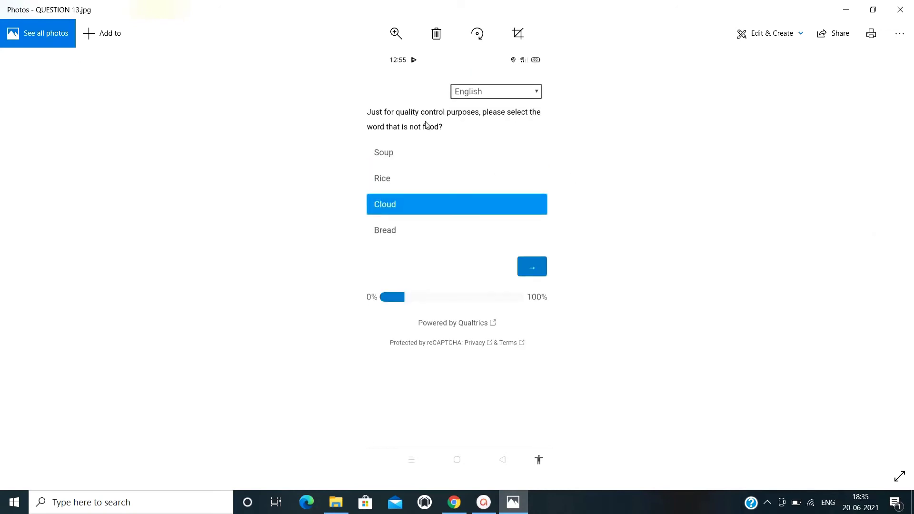
mouse_move(438, 137)
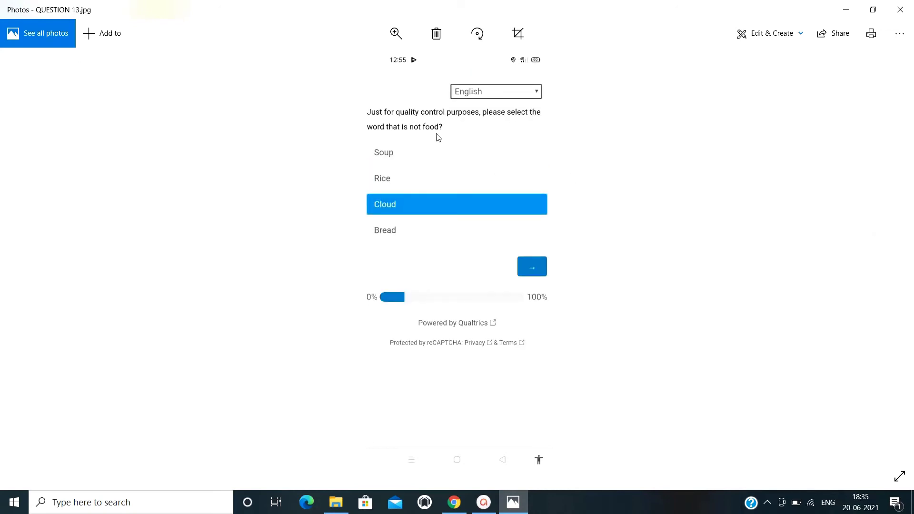
mouse_move(396, 218)
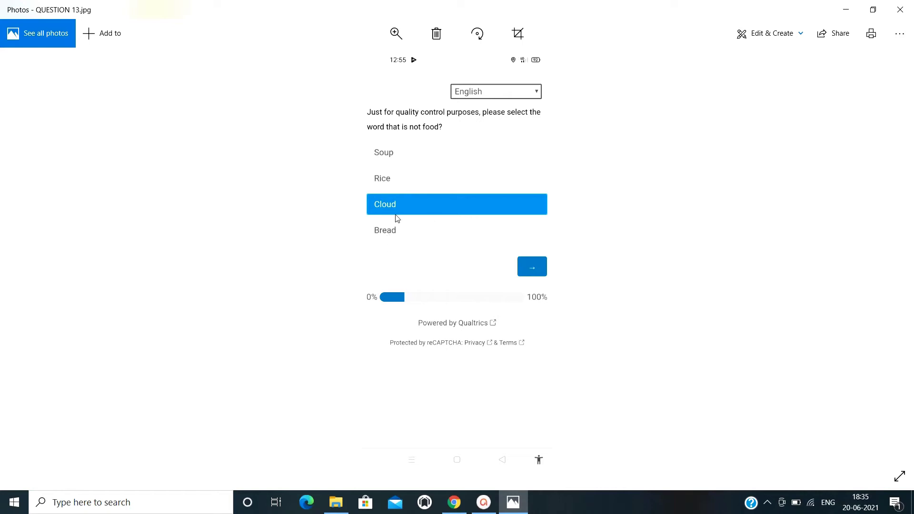
mouse_move(886, 260)
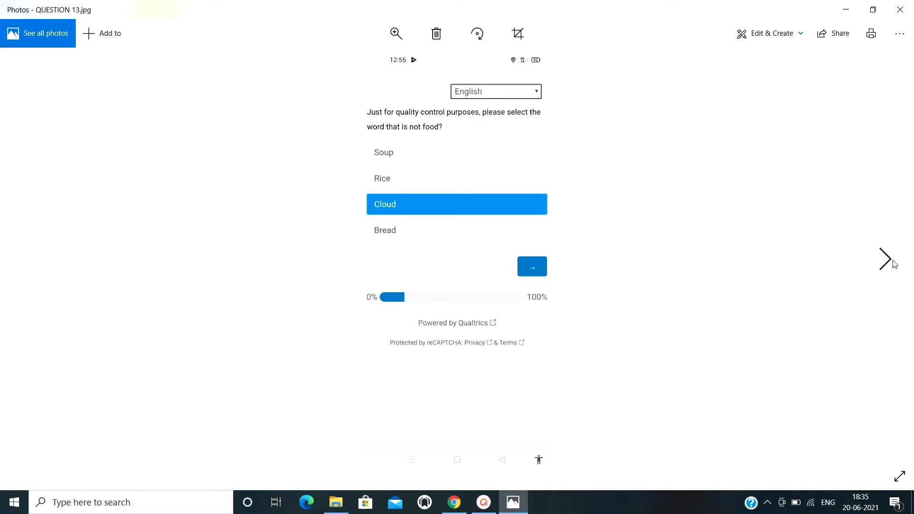
Step through QUESTION 14 (Elephant) to QUESTION 15, answered 86236.
click(884, 258)
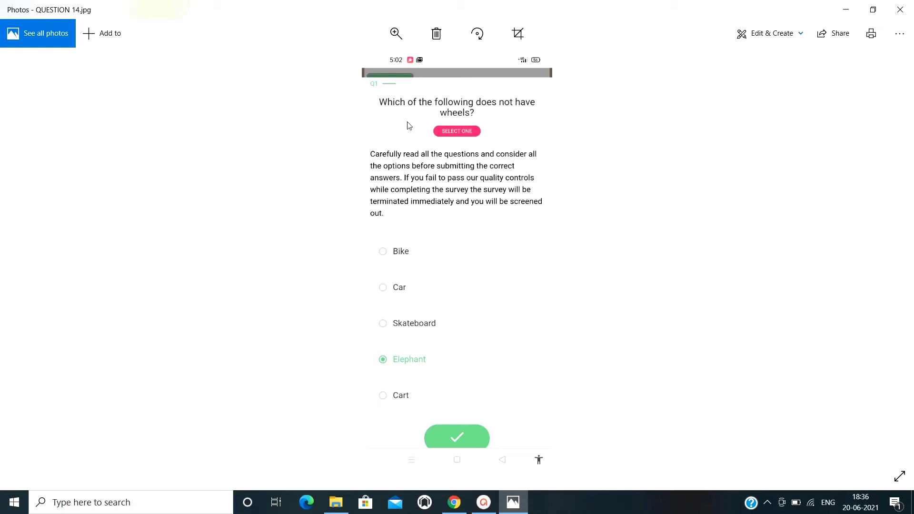
mouse_move(376, 155)
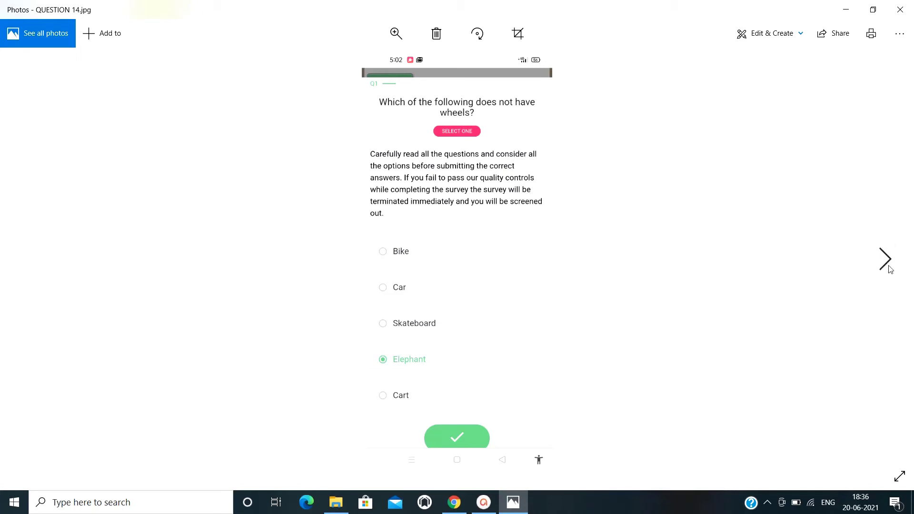
click(885, 259)
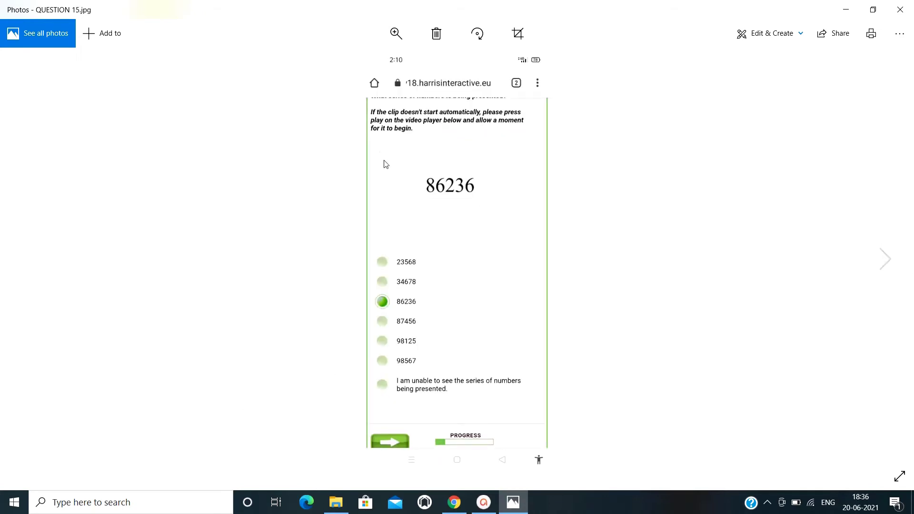
mouse_move(504, 166)
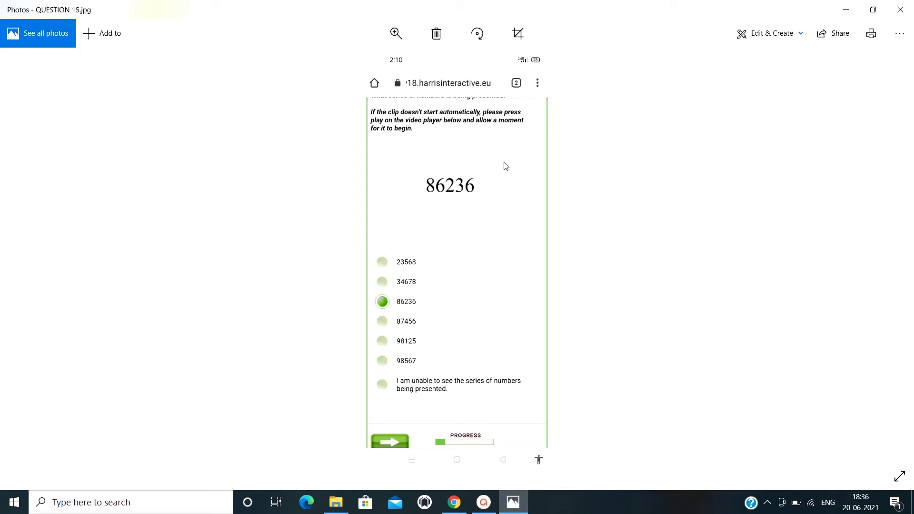
mouse_move(478, 192)
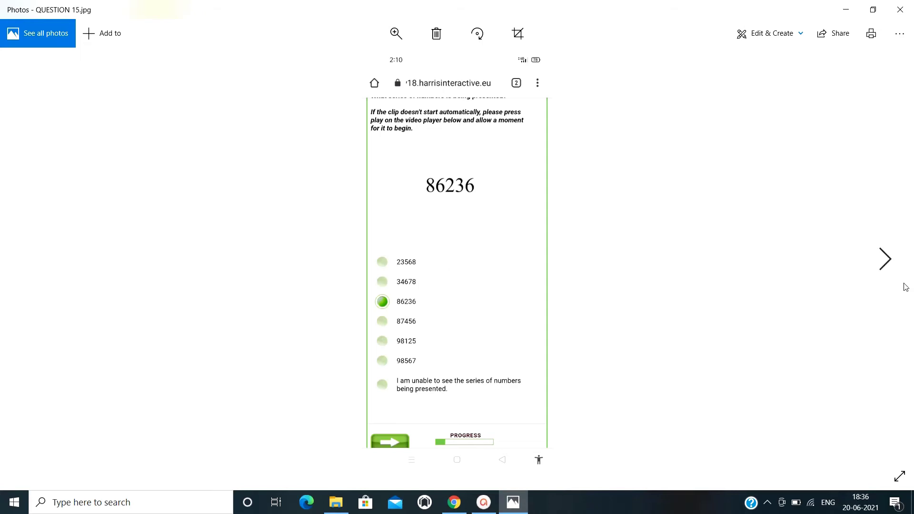
Step through QUESTION 16 (Two) to QUESTION 17, answered Thursday.
click(885, 259)
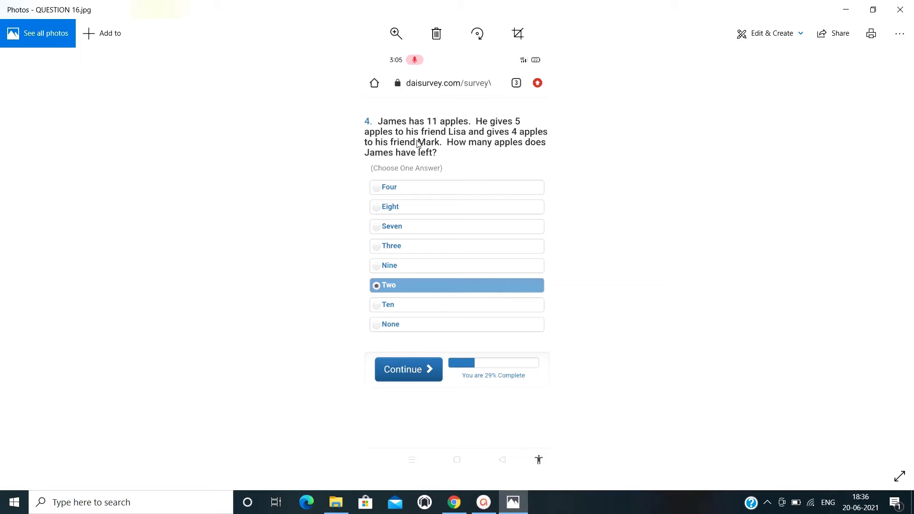
mouse_move(448, 148)
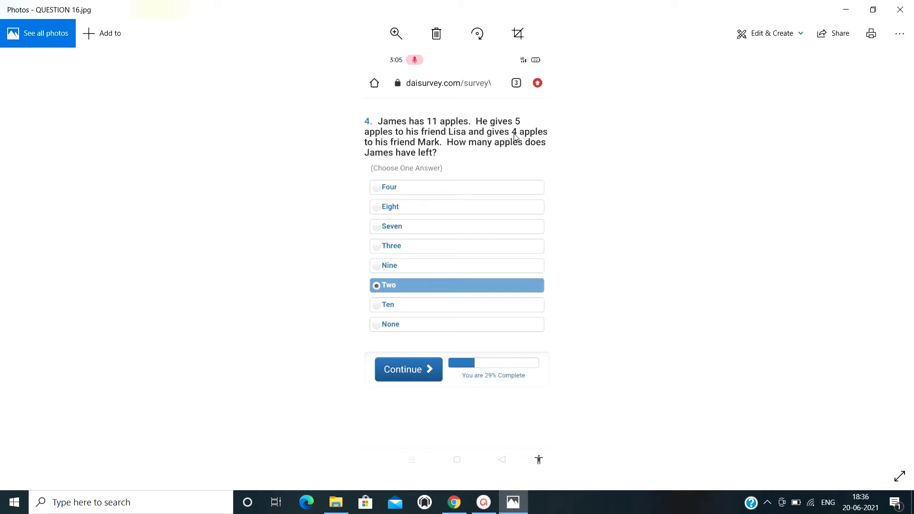
mouse_move(347, 304)
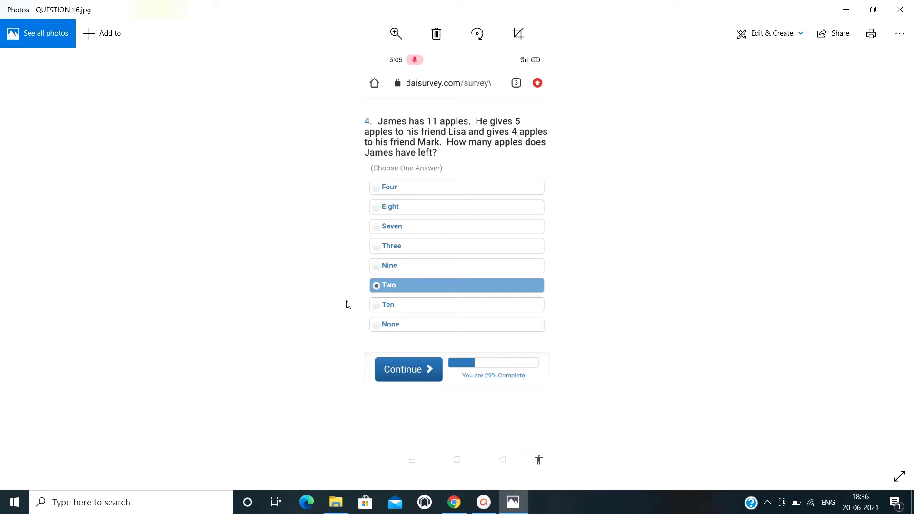
mouse_move(885, 260)
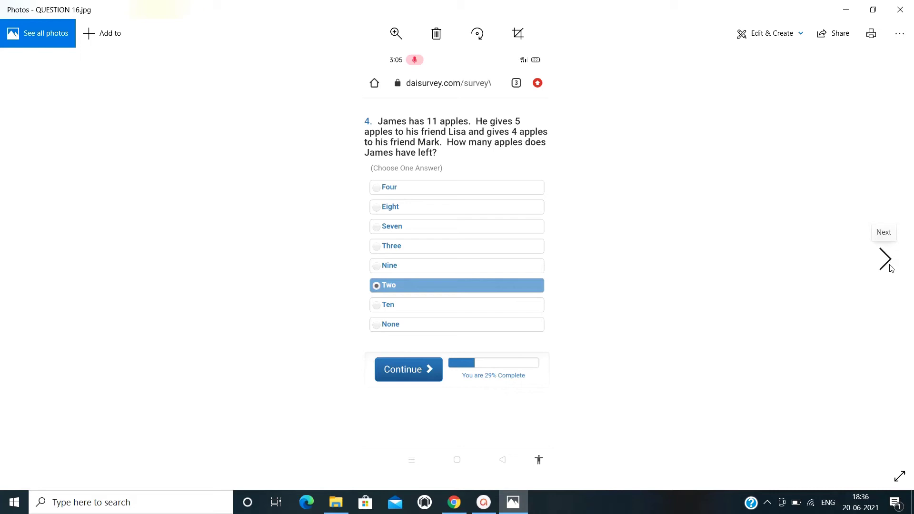
click(885, 259)
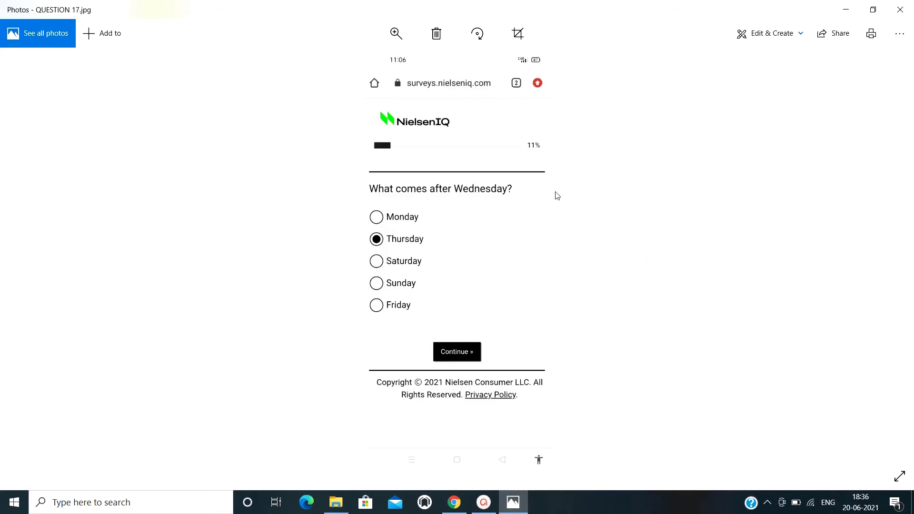
mouse_move(336, 227)
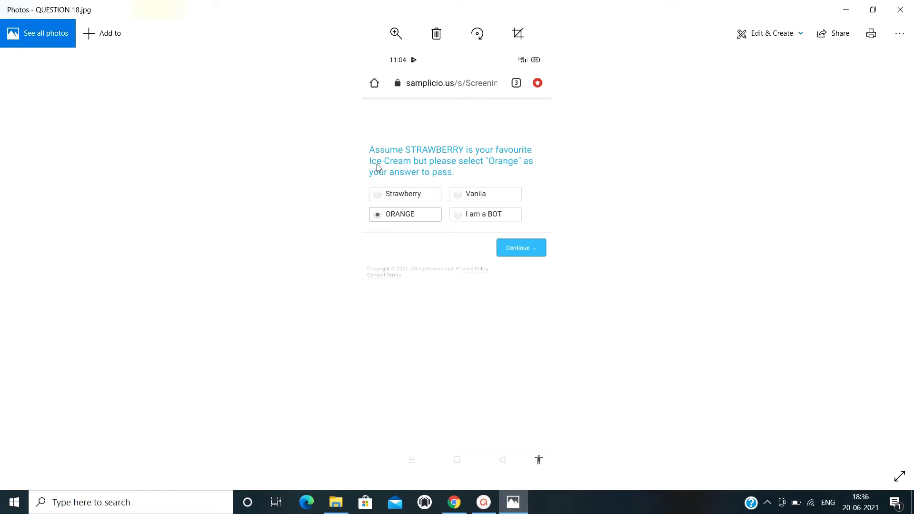
mouse_move(411, 169)
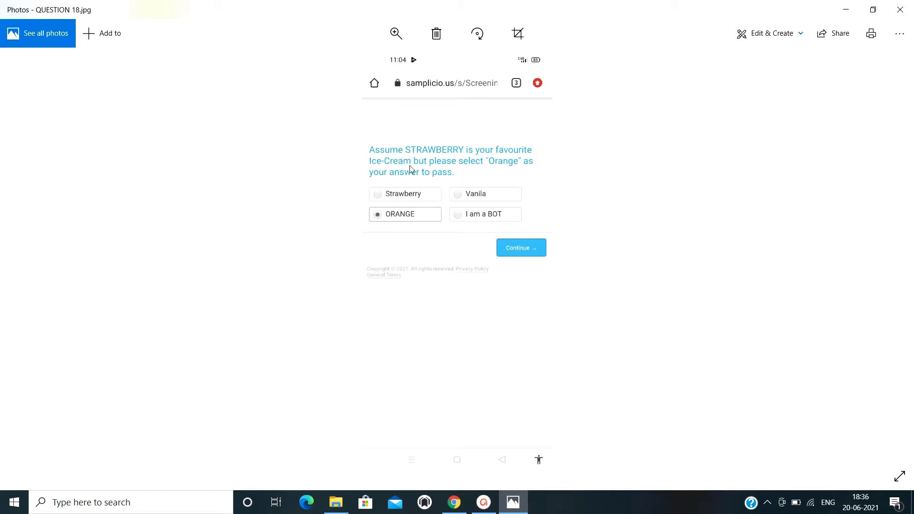
mouse_move(478, 275)
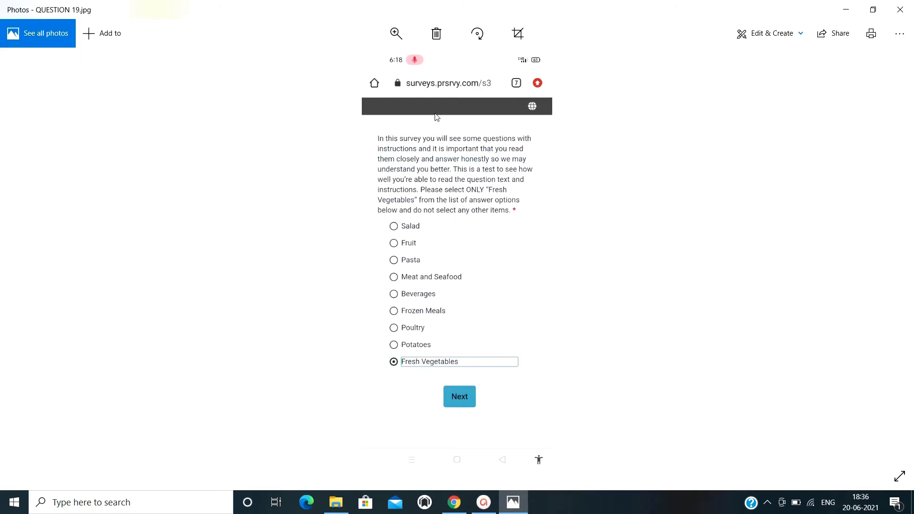
mouse_move(459, 201)
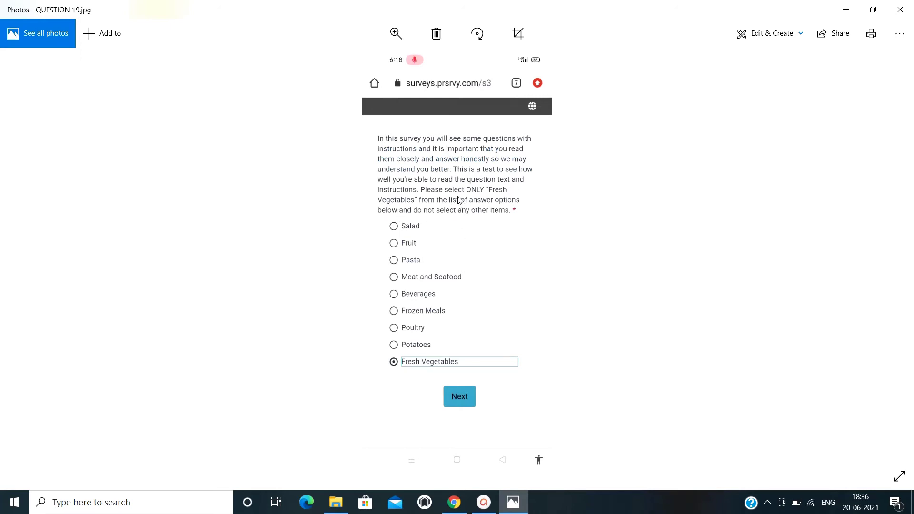
mouse_move(495, 276)
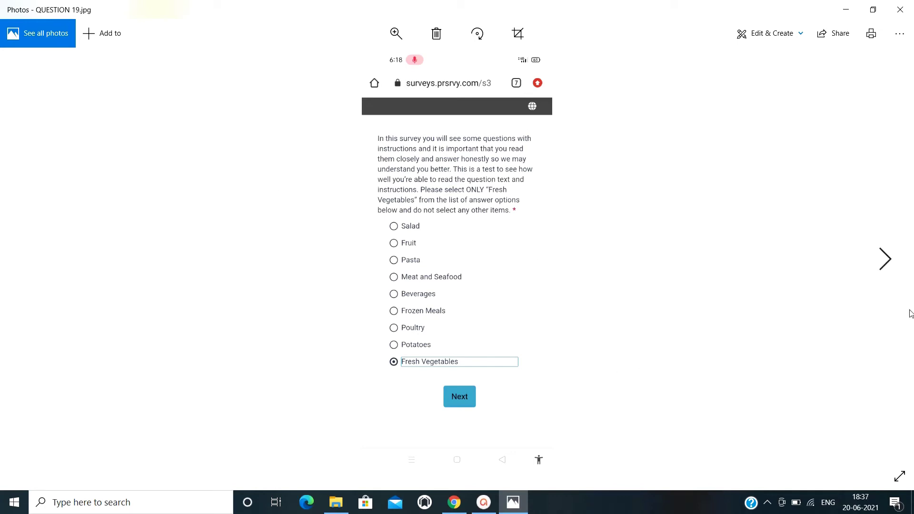
mouse_move(421, 288)
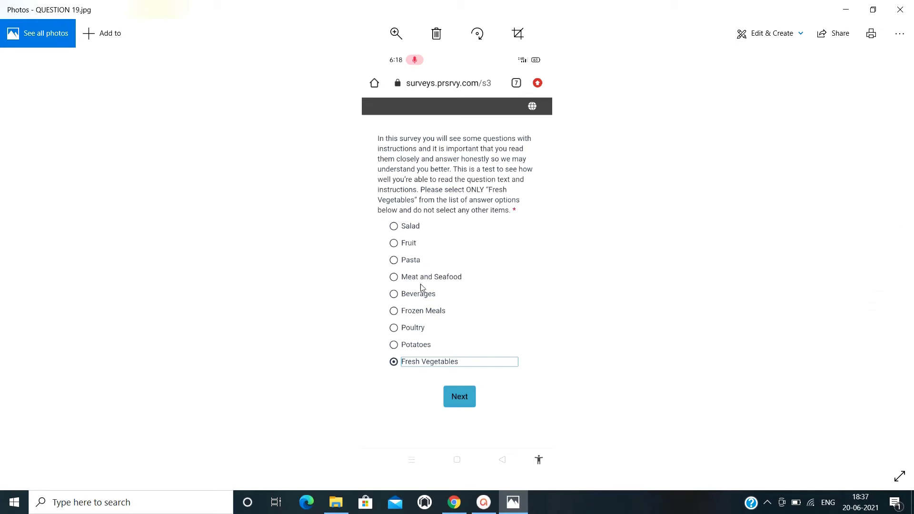
mouse_move(493, 142)
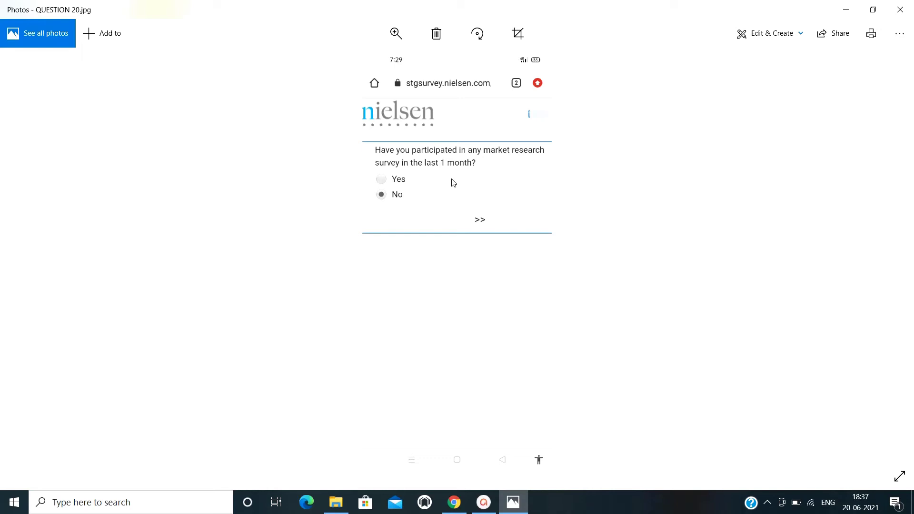
mouse_move(455, 204)
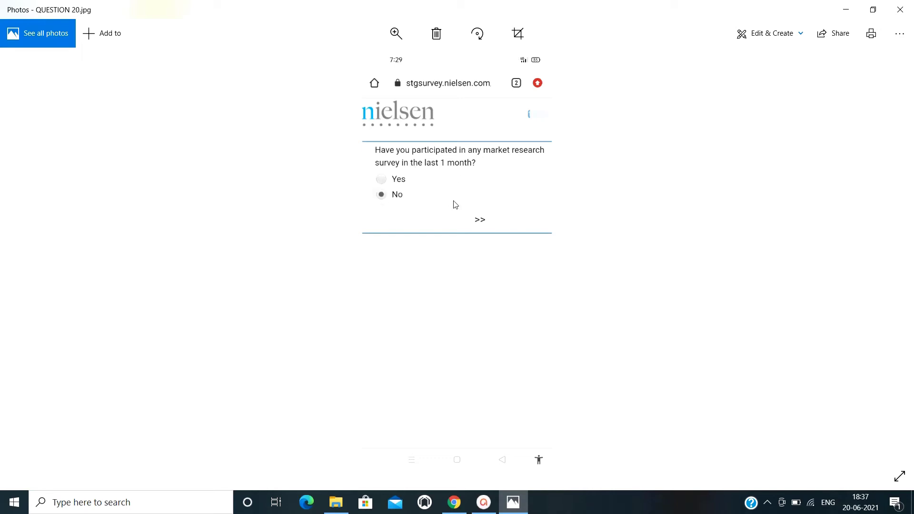
mouse_move(425, 156)
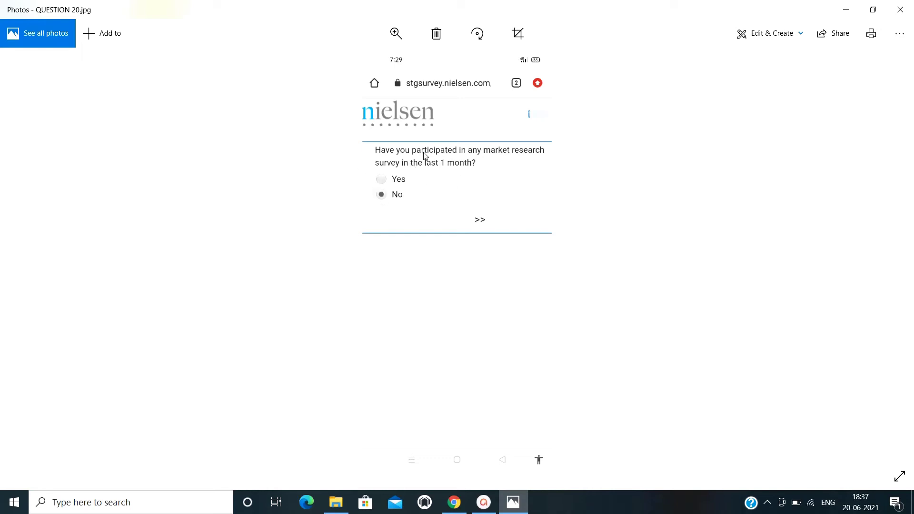
mouse_move(371, 196)
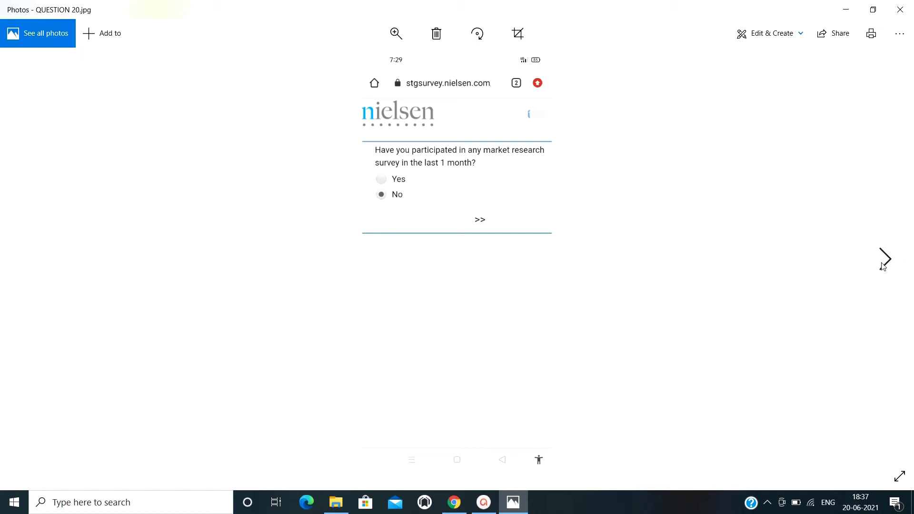
Advance to QUESTION 21, the clock-time check answered None of the above.
click(885, 258)
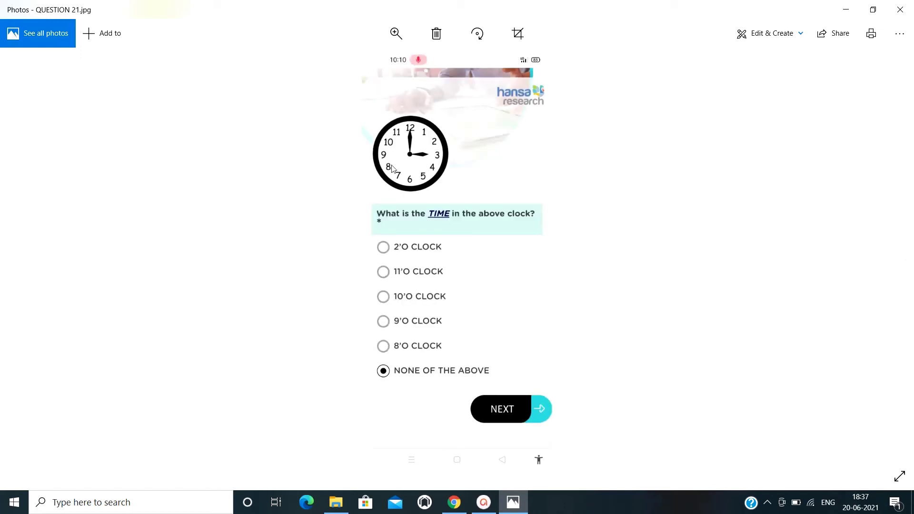
mouse_move(427, 231)
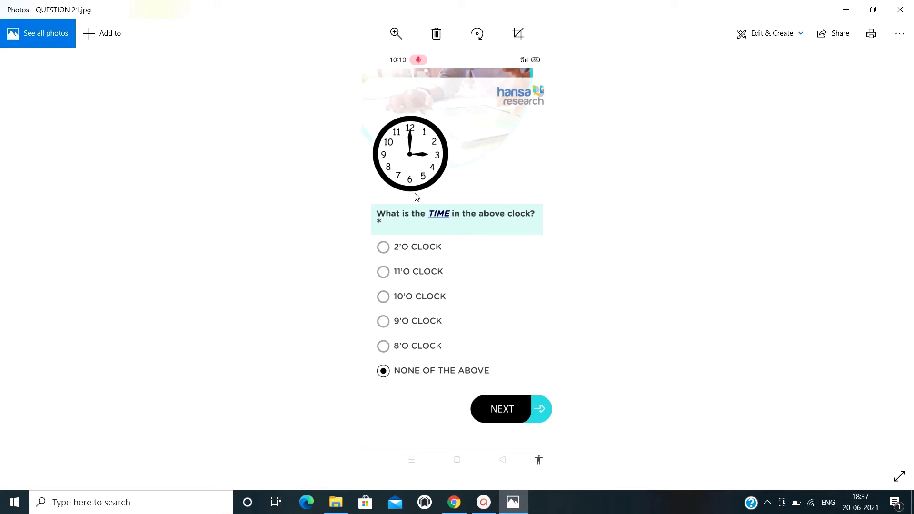
mouse_move(394, 373)
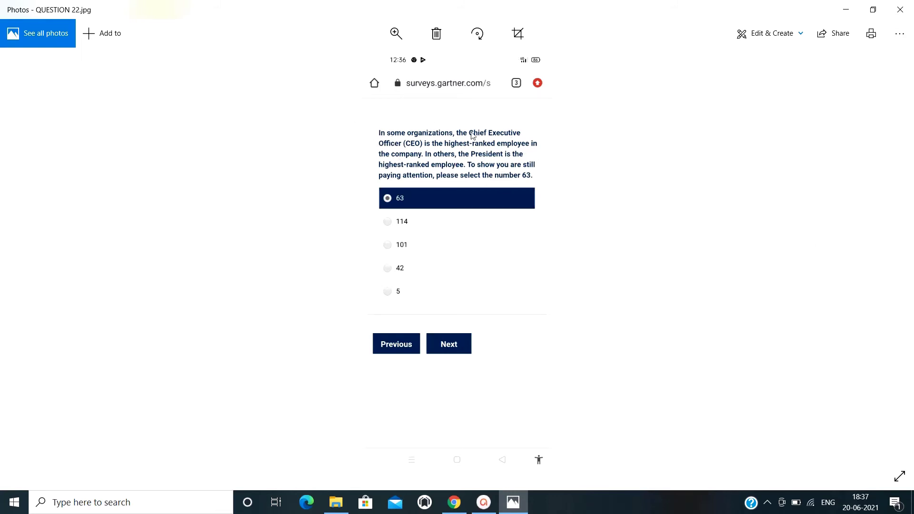
mouse_move(500, 192)
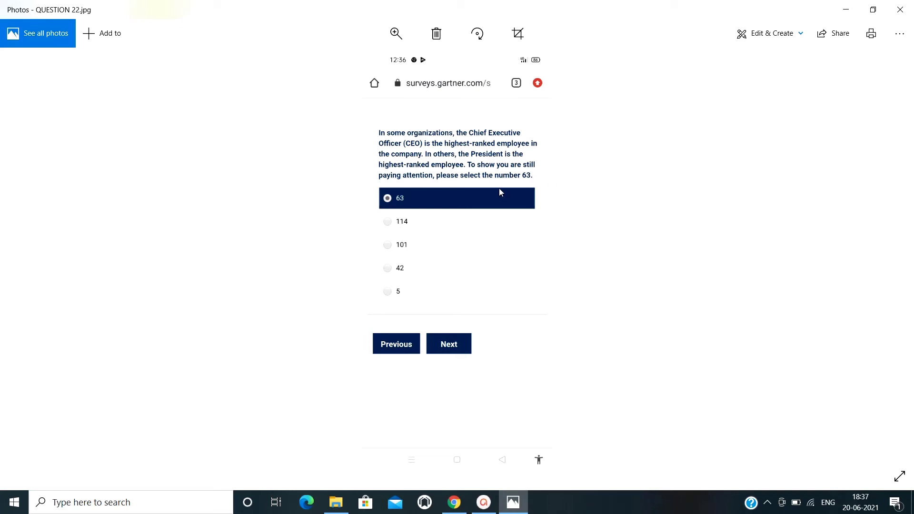
mouse_move(383, 202)
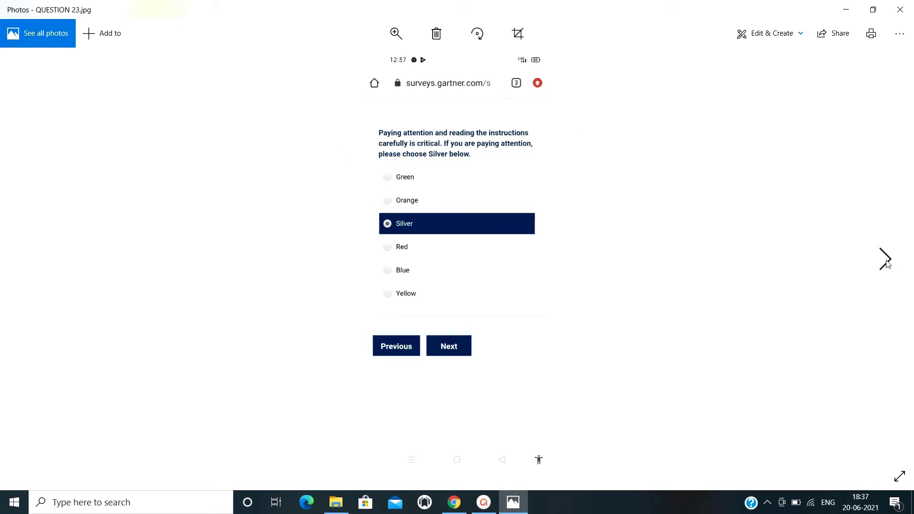
mouse_move(408, 144)
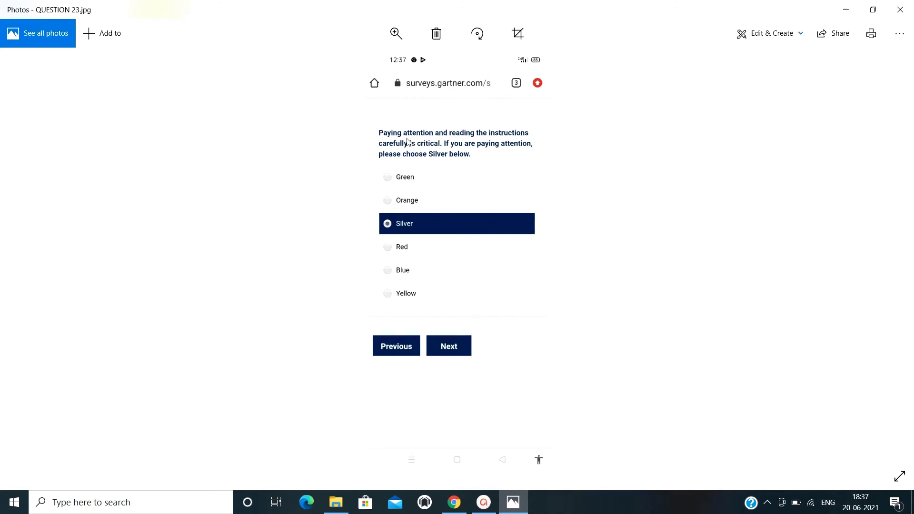
mouse_move(276, 149)
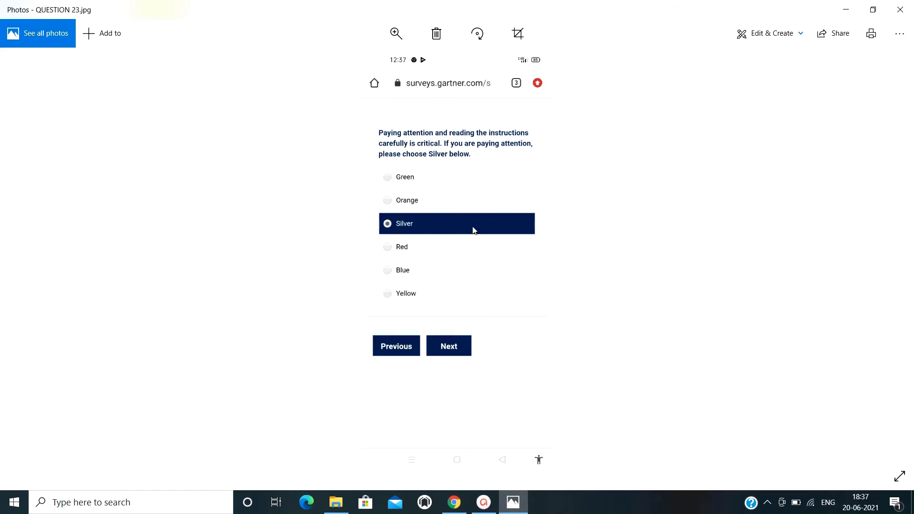
mouse_move(347, 275)
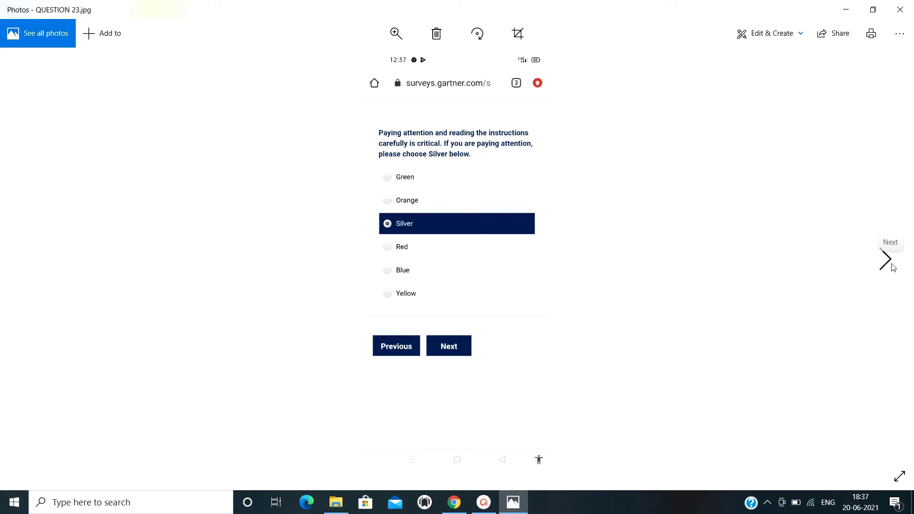
mouse_move(879, 282)
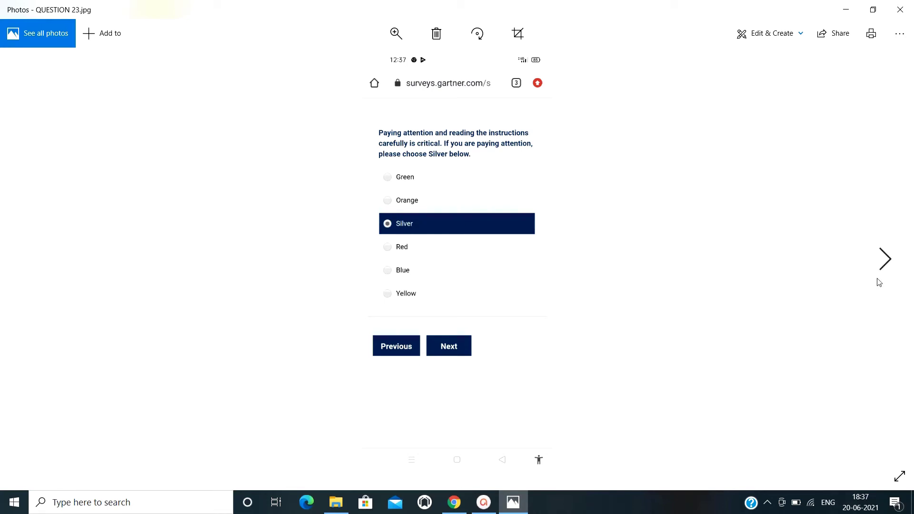
Step through QUESTION 24 (Cookies) to QUESTION 25, answered Never.
click(884, 259)
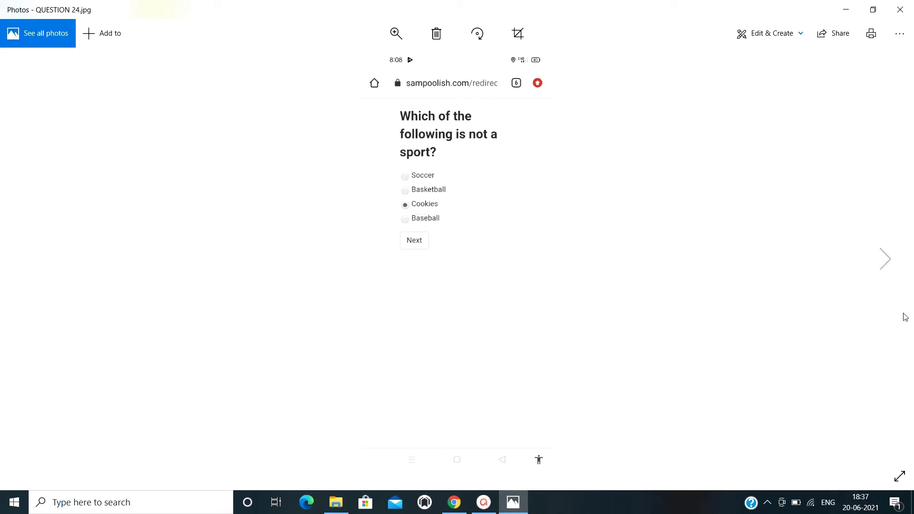
click(885, 259)
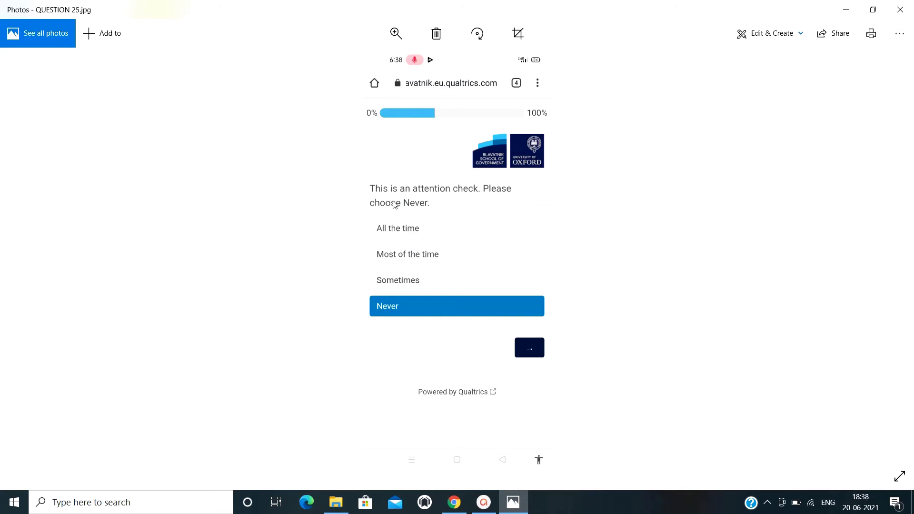
mouse_move(343, 321)
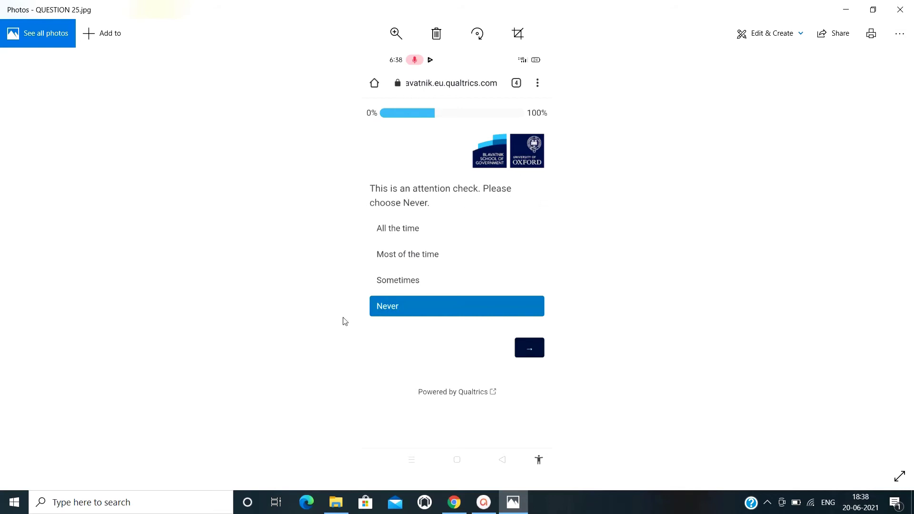
mouse_move(885, 258)
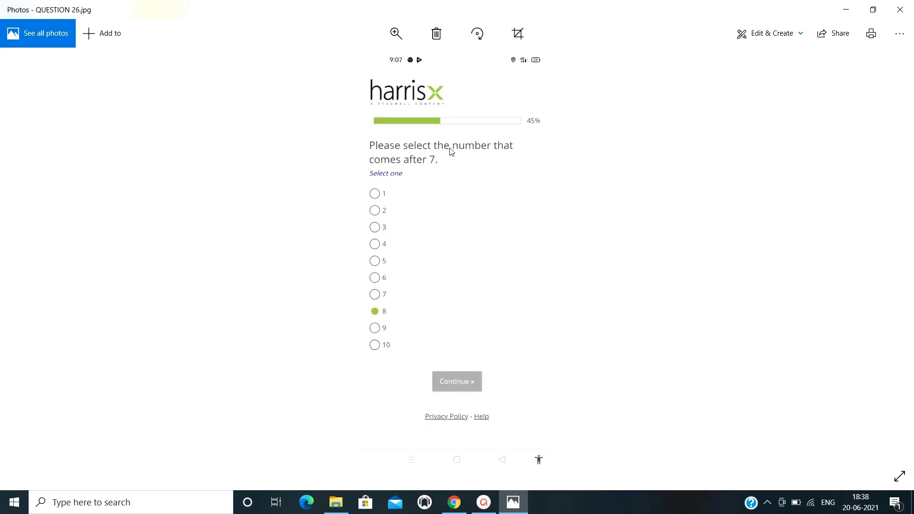
mouse_move(411, 168)
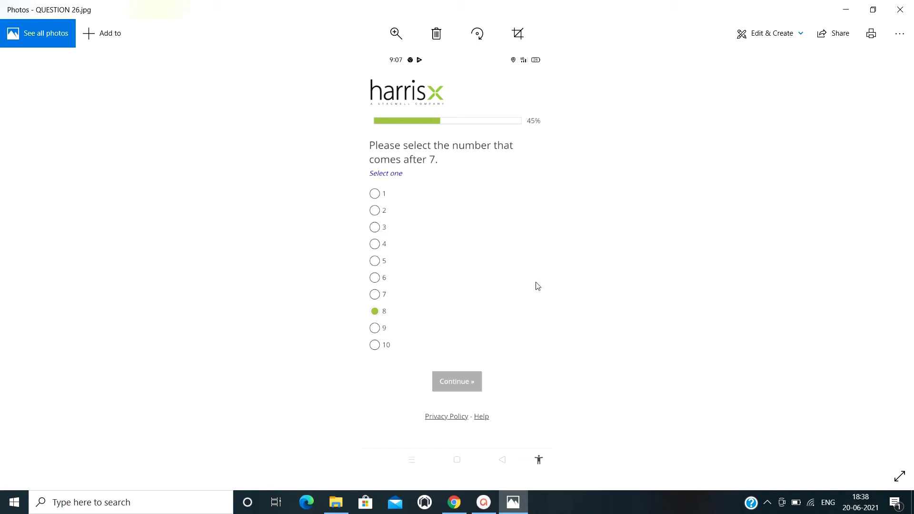
mouse_move(882, 258)
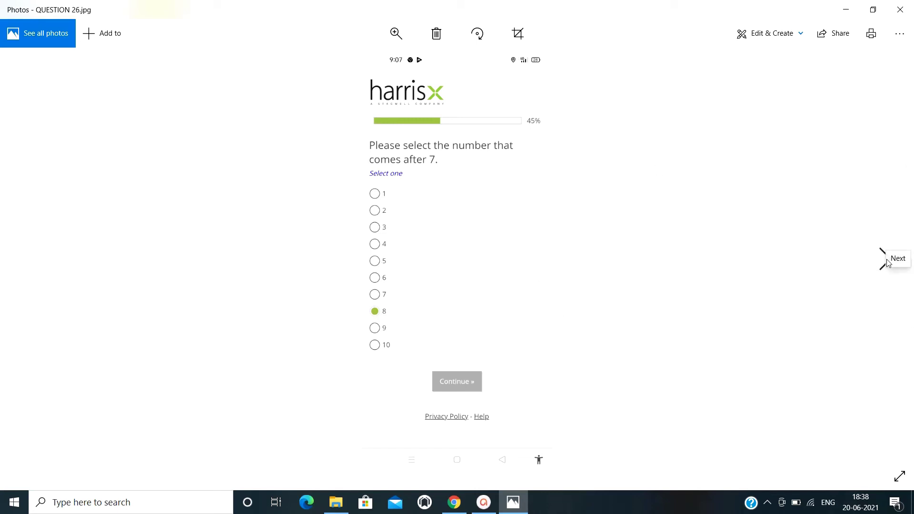
Advance past QUESTION 26 to QUESTION 27, the apples-and-pears problem answered 9.
click(882, 258)
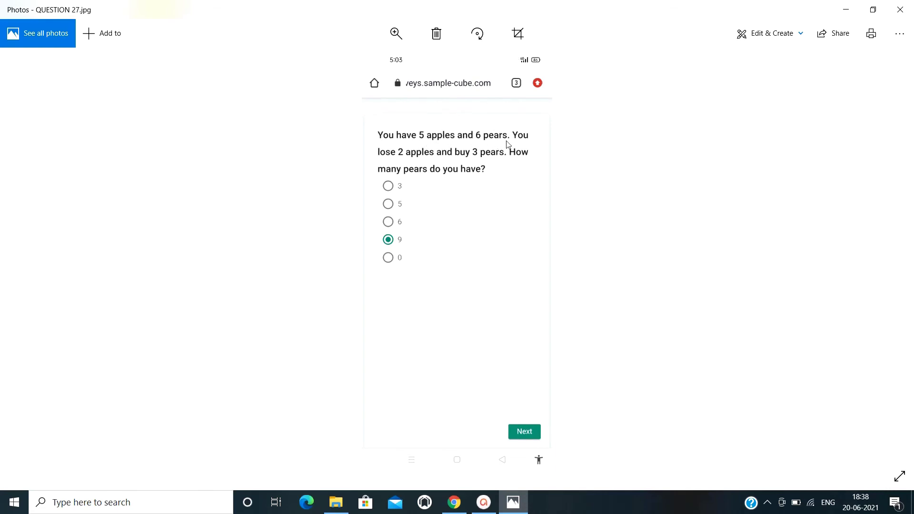
mouse_move(461, 167)
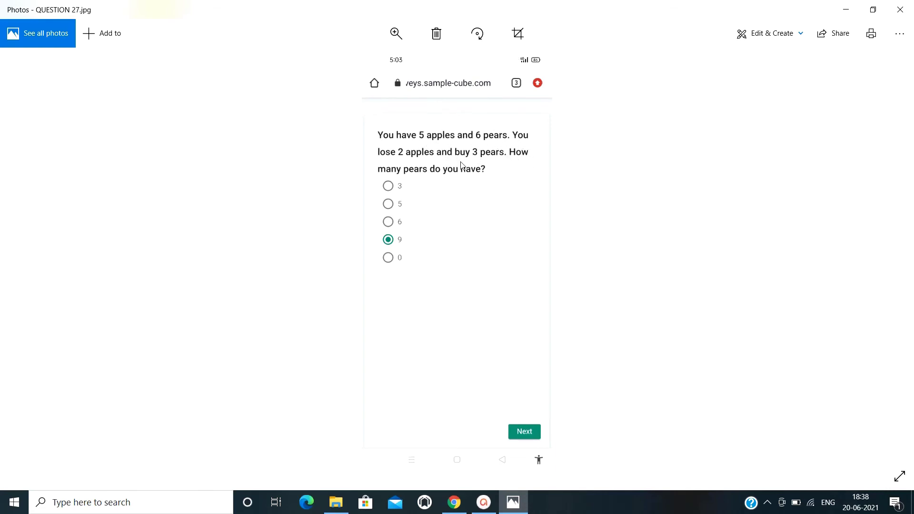
mouse_move(483, 134)
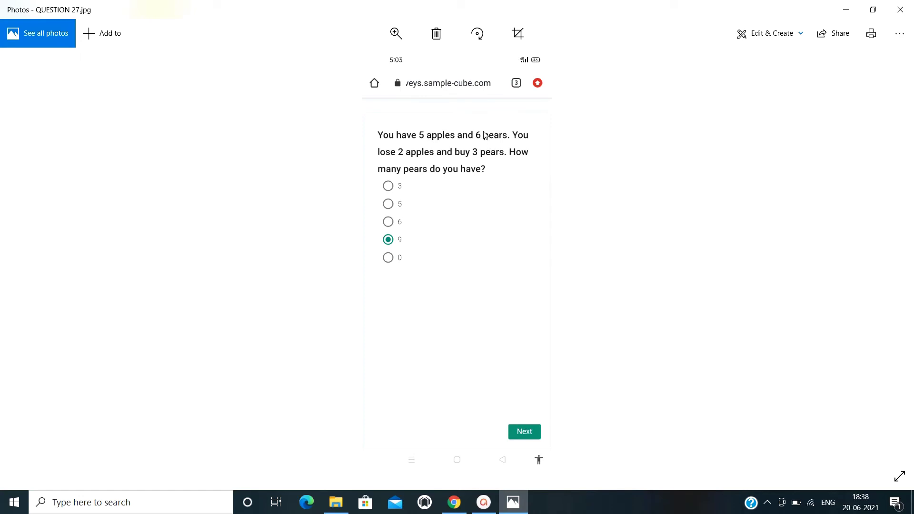
mouse_move(475, 164)
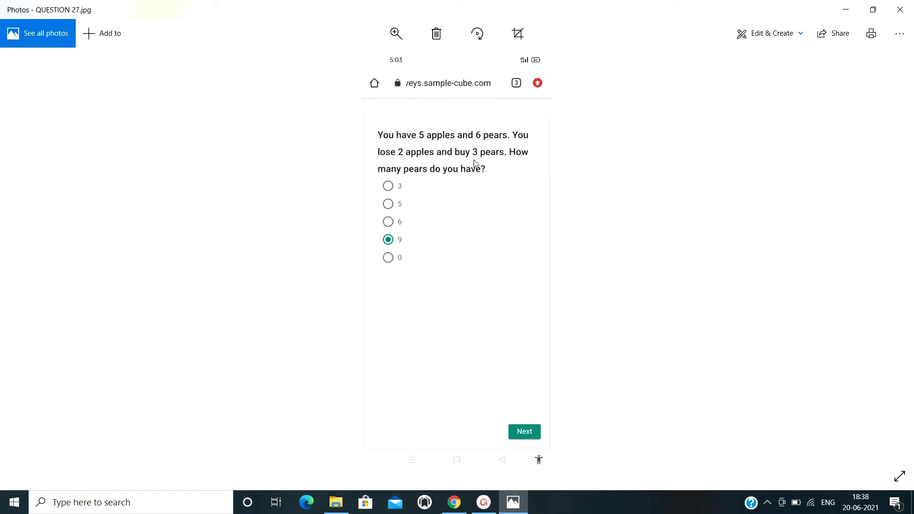
mouse_move(421, 133)
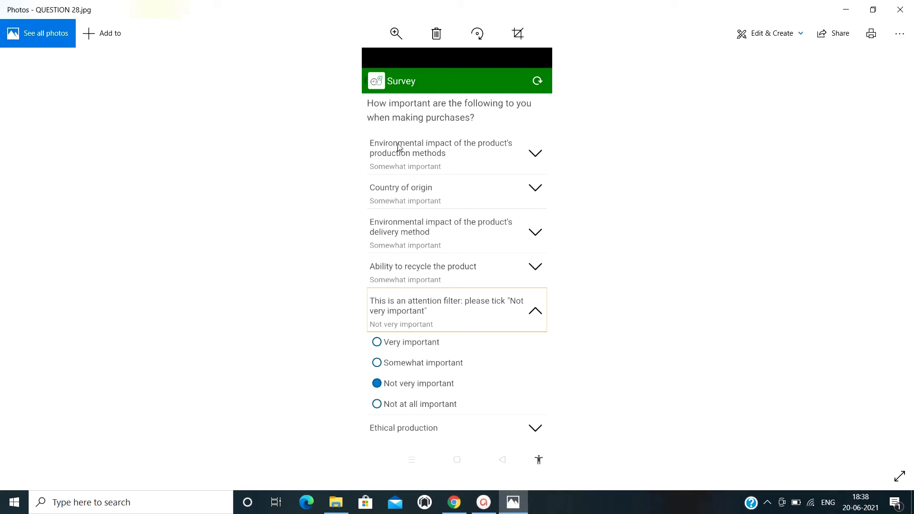
mouse_move(462, 192)
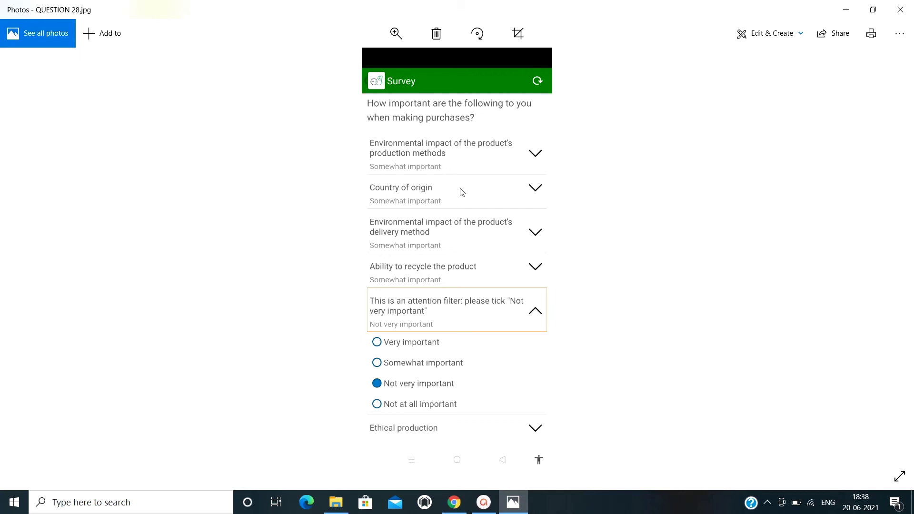
mouse_move(384, 381)
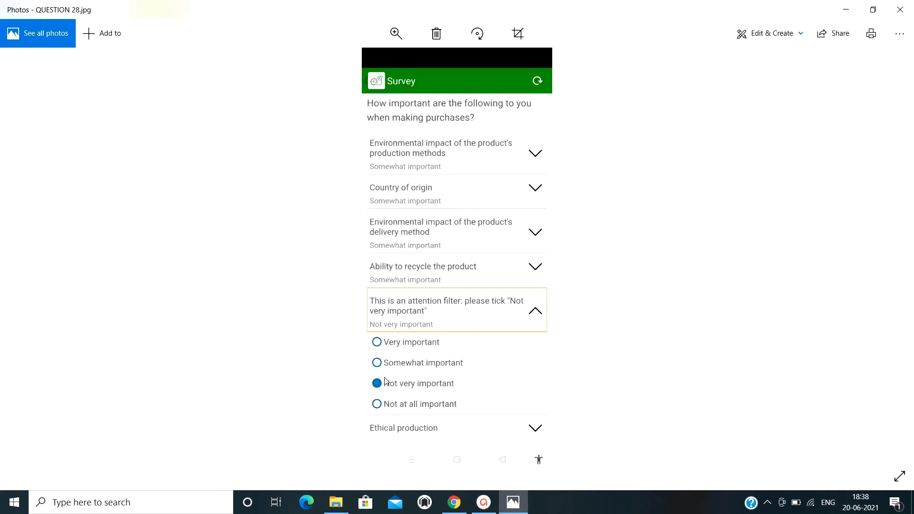
mouse_move(380, 380)
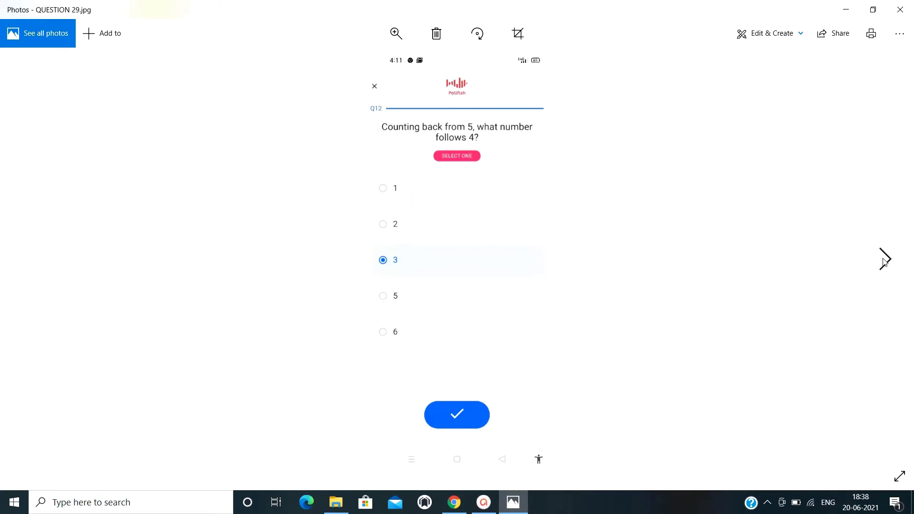
mouse_move(478, 33)
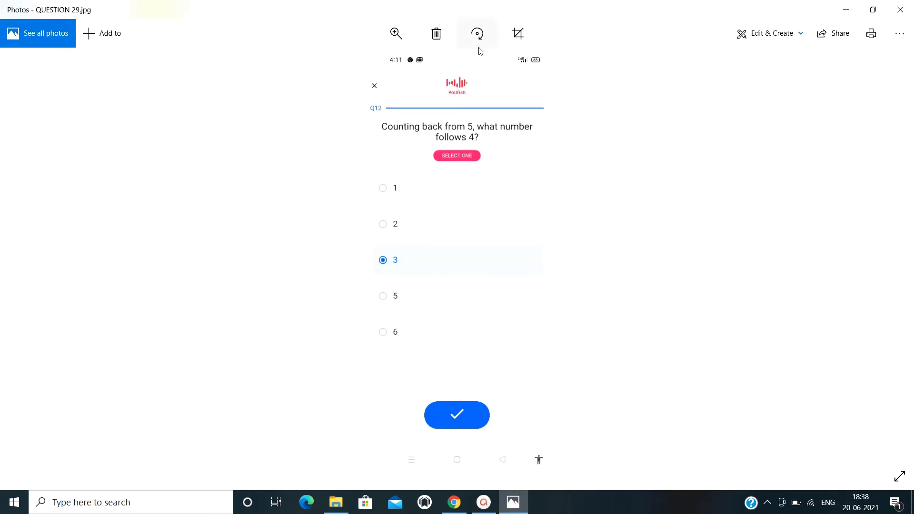
mouse_move(395, 175)
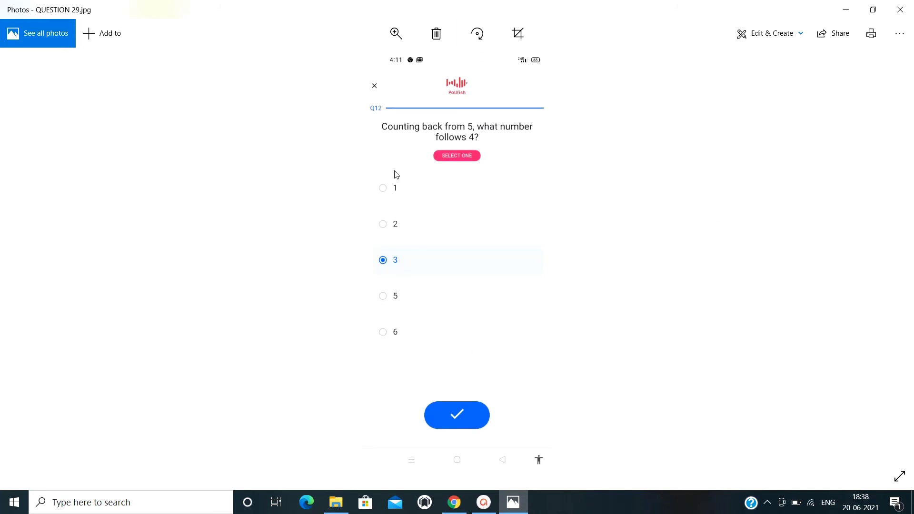
mouse_move(449, 147)
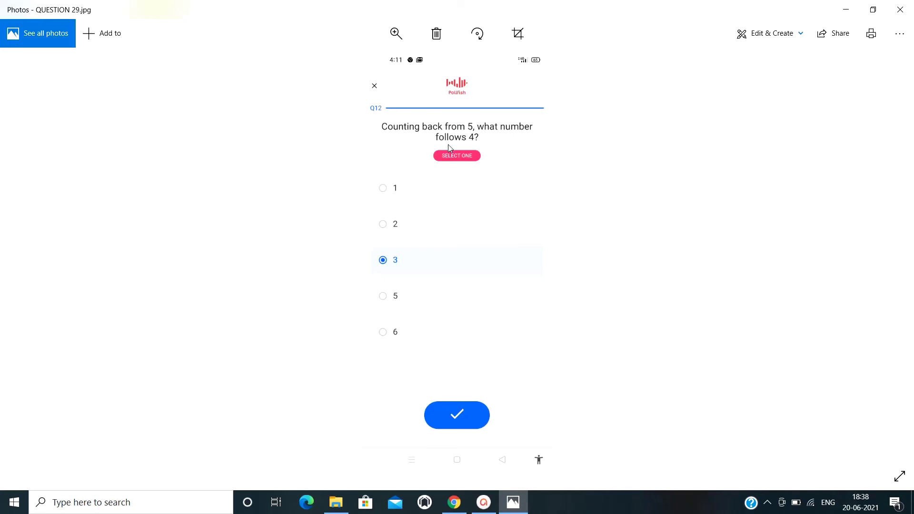
mouse_move(886, 292)
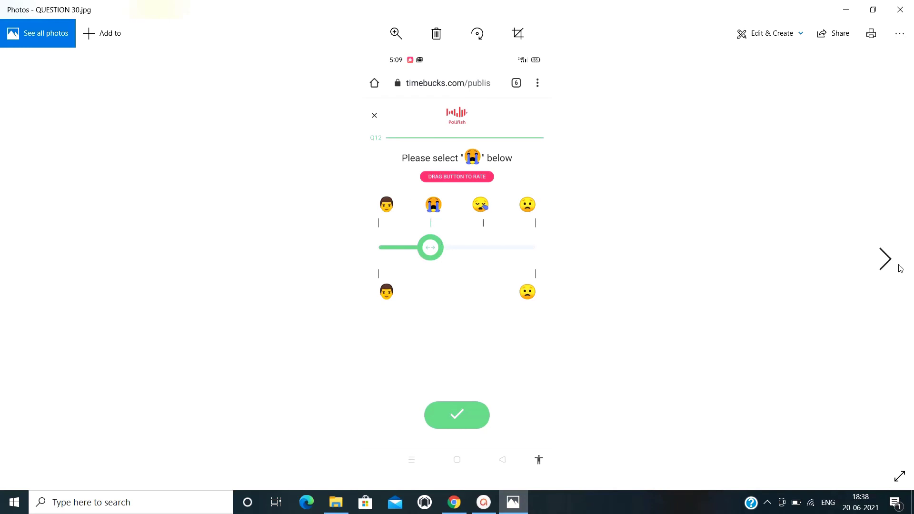
Step from QUESTION 31 through 36 to QUESTION 37, answered Playing Sports.
click(883, 259)
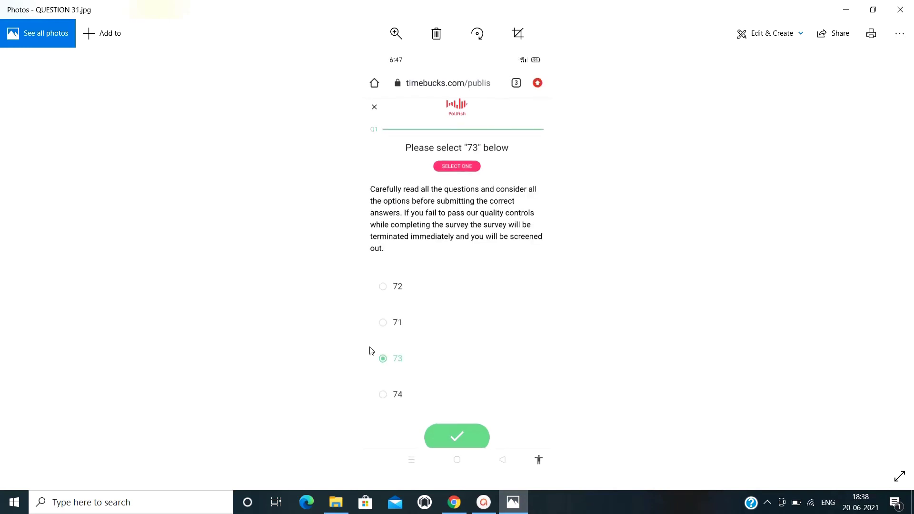
key(Right)
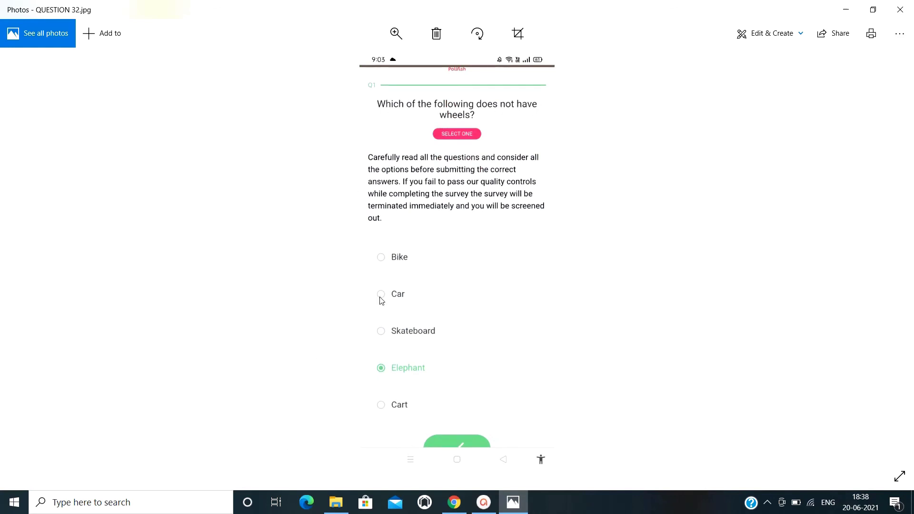
click(885, 259)
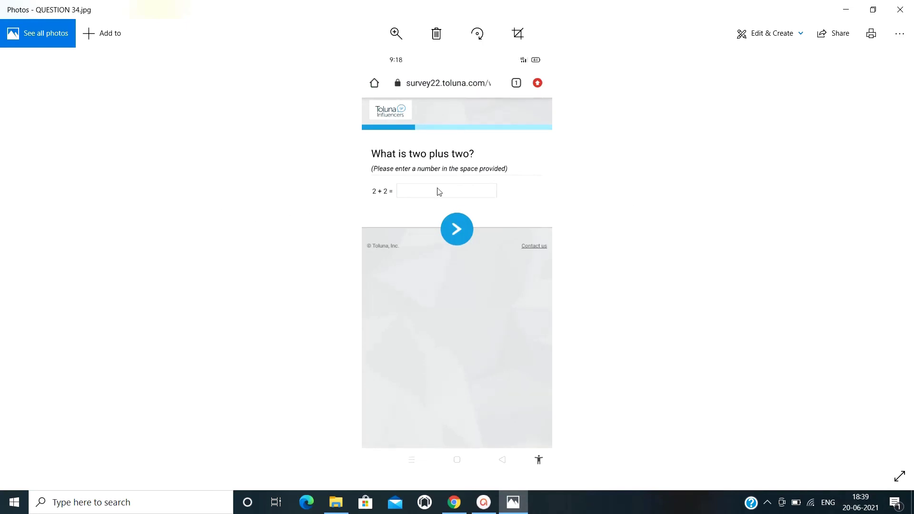
mouse_move(885, 259)
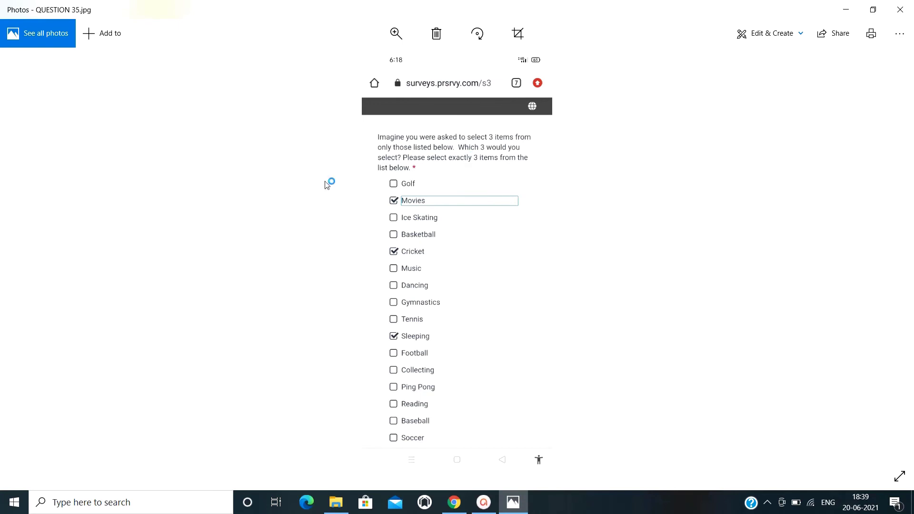
mouse_move(405, 327)
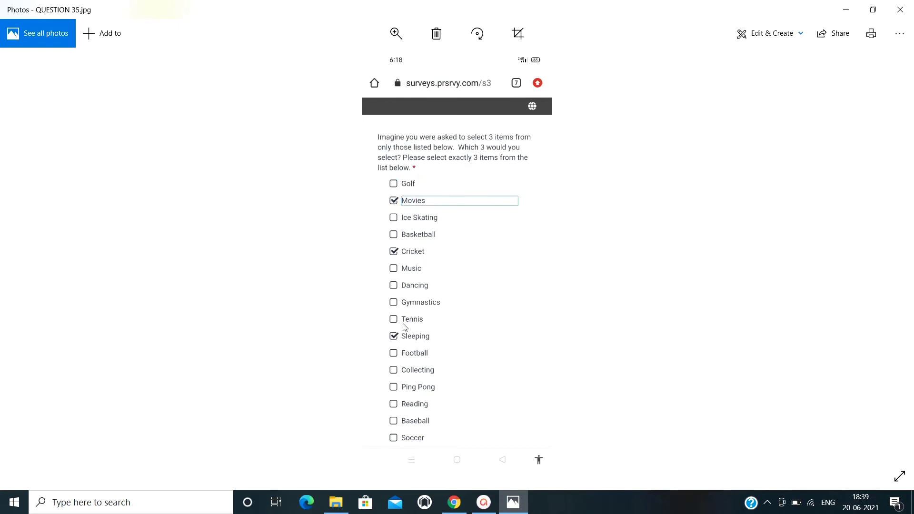
mouse_move(342, 192)
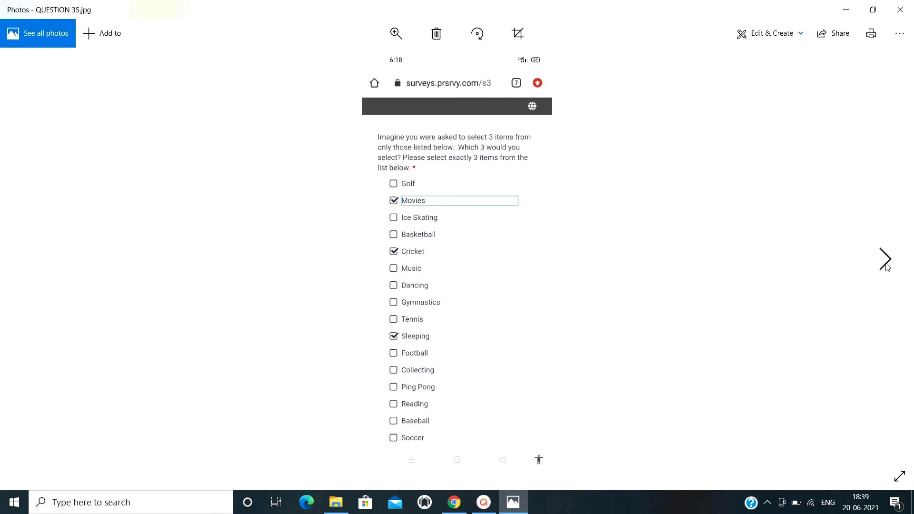
click(885, 260)
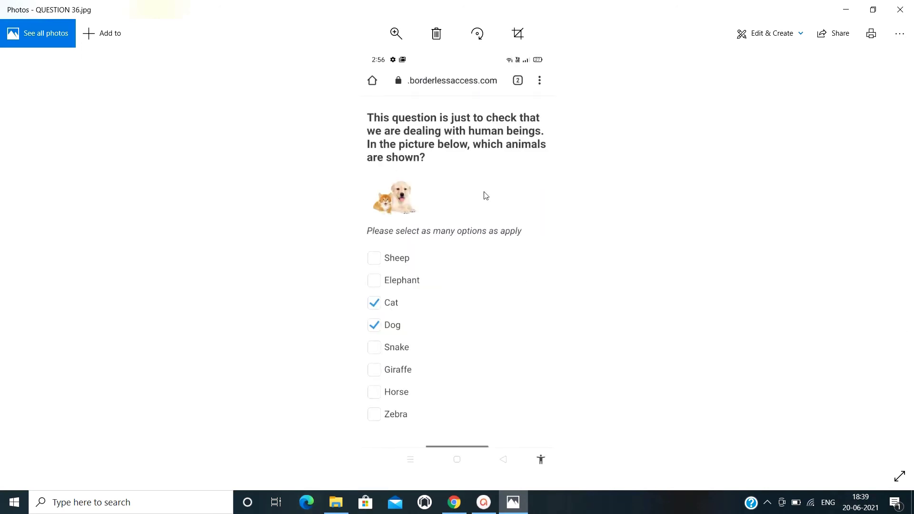
mouse_move(400, 408)
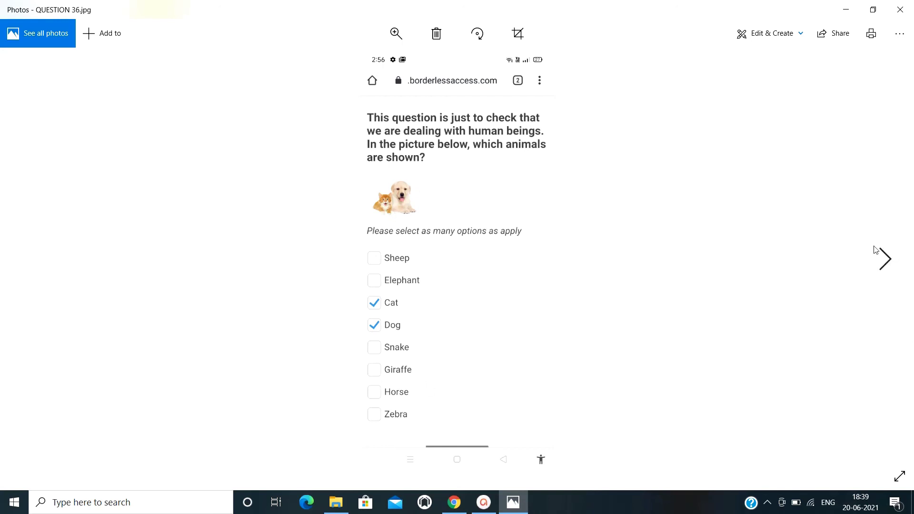
click(883, 259)
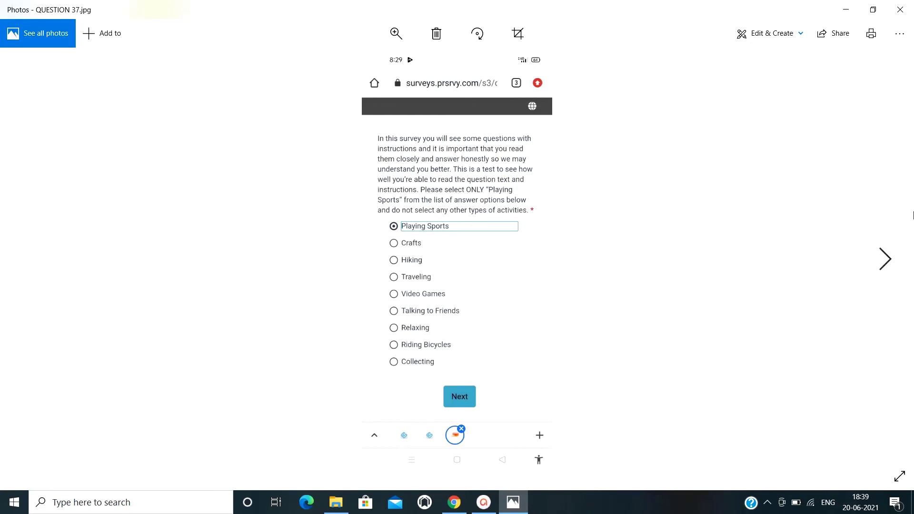
Advance past questions 38–40 to the last screenshot, QUESTION 41, answered Camel.
click(883, 259)
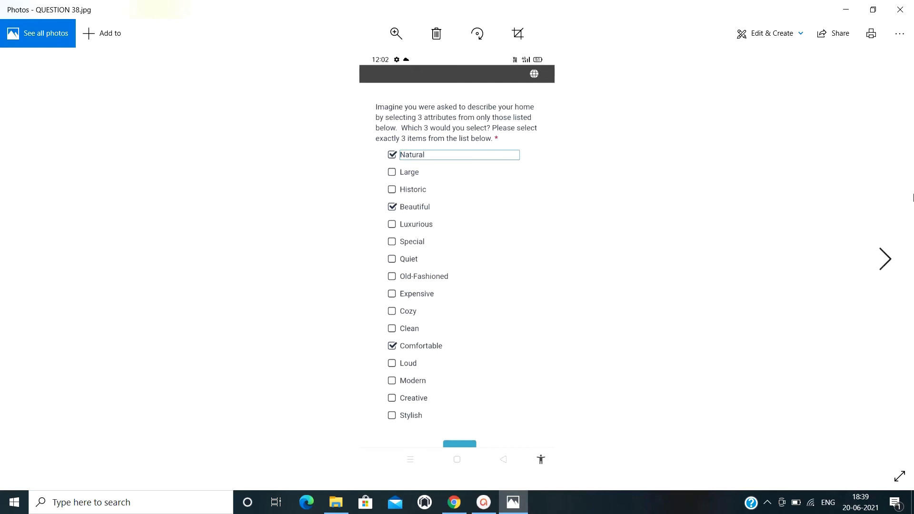
click(884, 259)
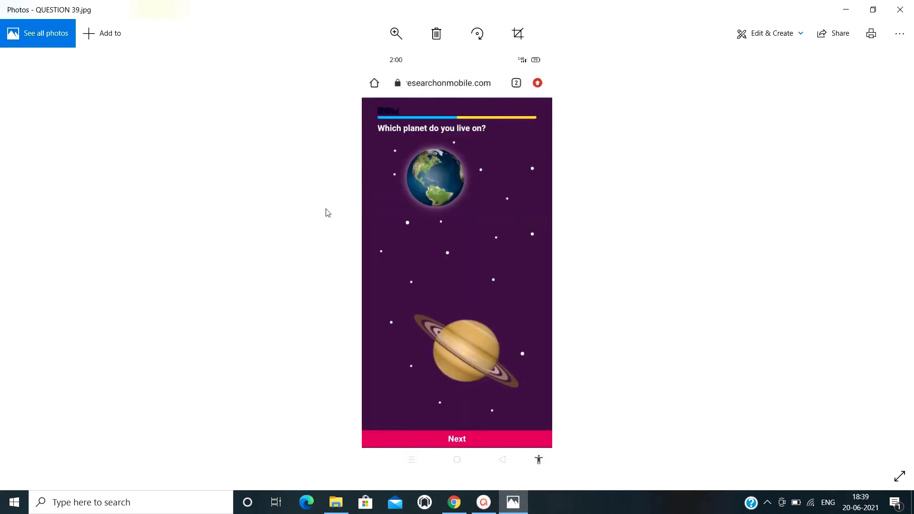
mouse_move(436, 184)
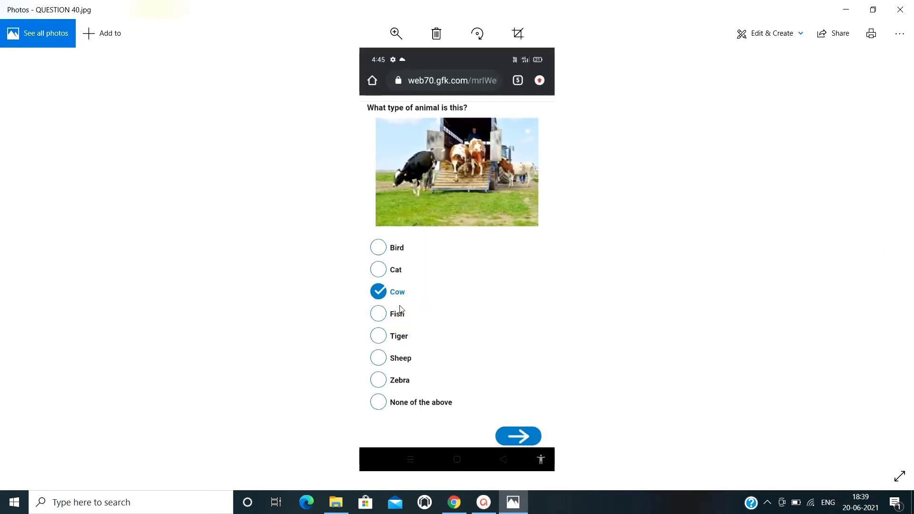
click(516, 436)
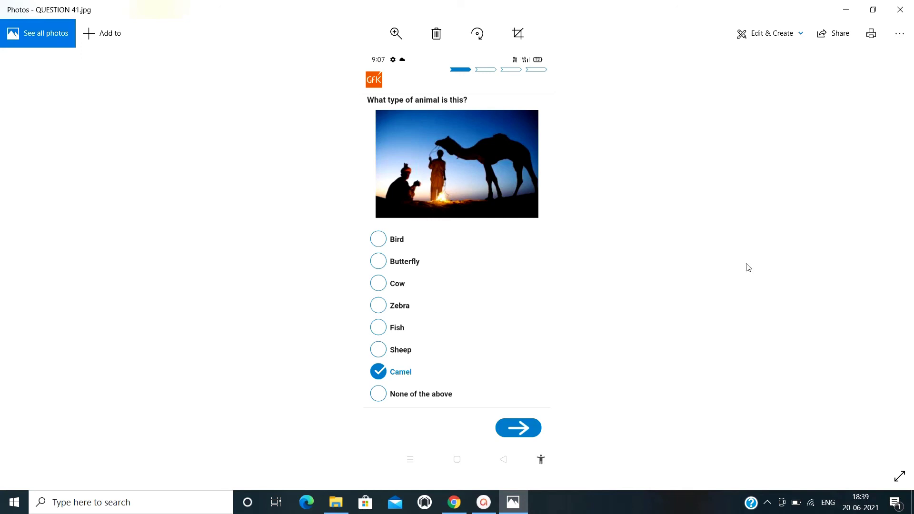
mouse_move(572, 297)
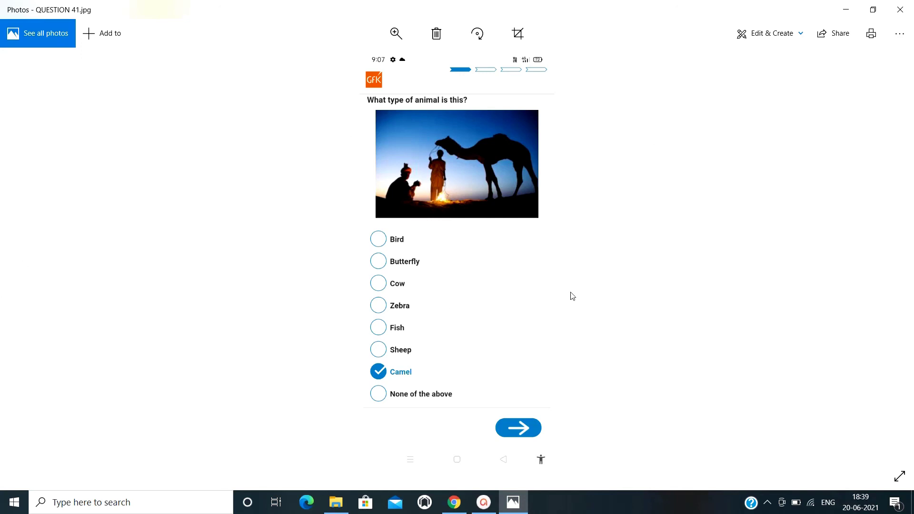